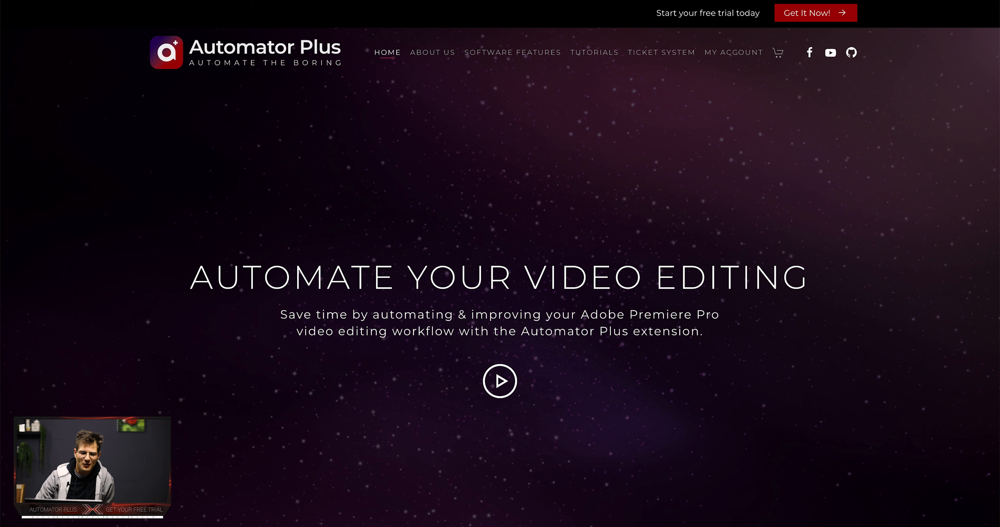
pyautogui.moveTo(851, 53)
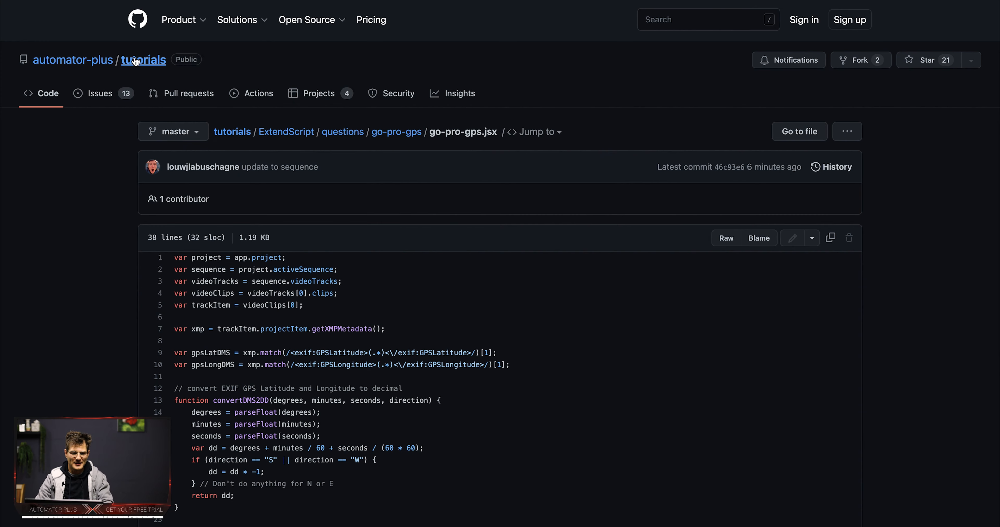
pyautogui.click(73, 60)
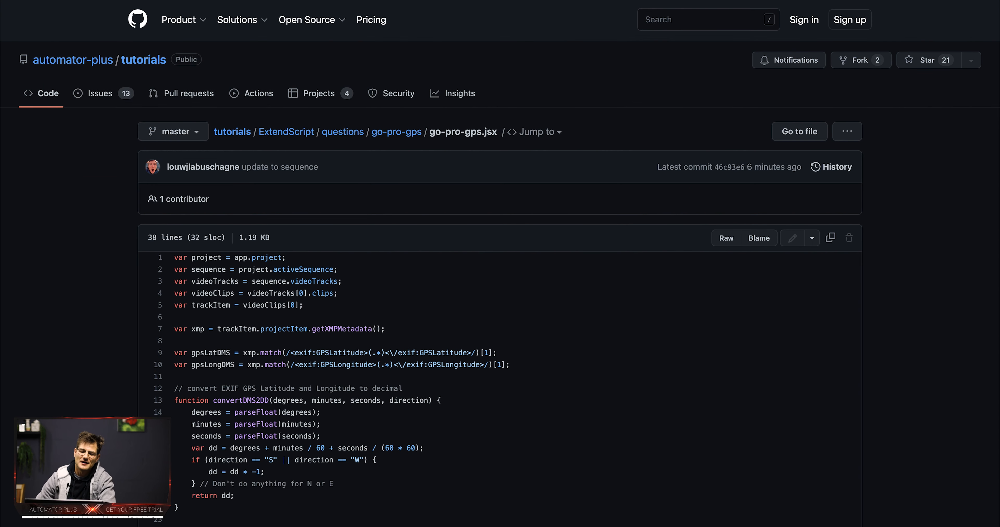
pyautogui.scroll(-3)
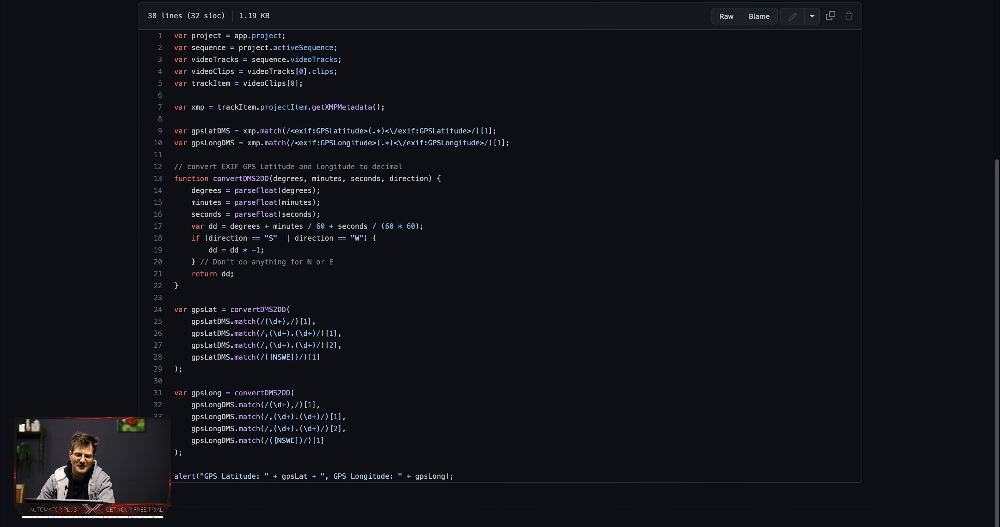
pyautogui.scroll(3)
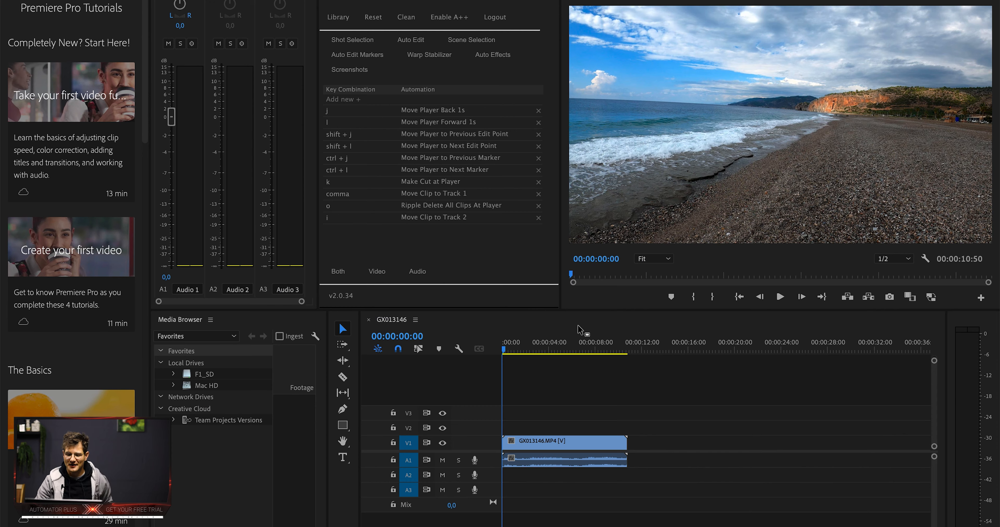
# - Play the GX013146.MP4 beach clip in the sequence with audio track A1 muted
pyautogui.click(780, 297)
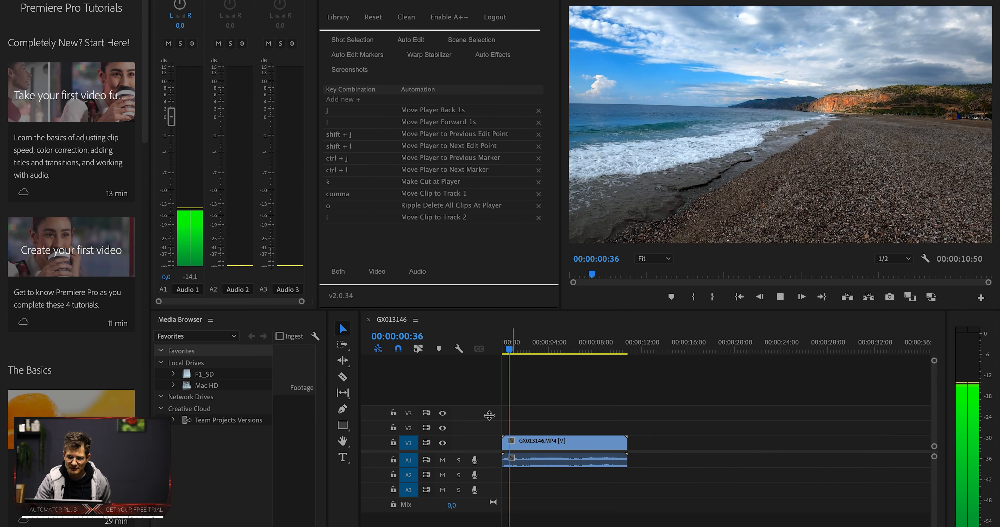
pyautogui.click(442, 460)
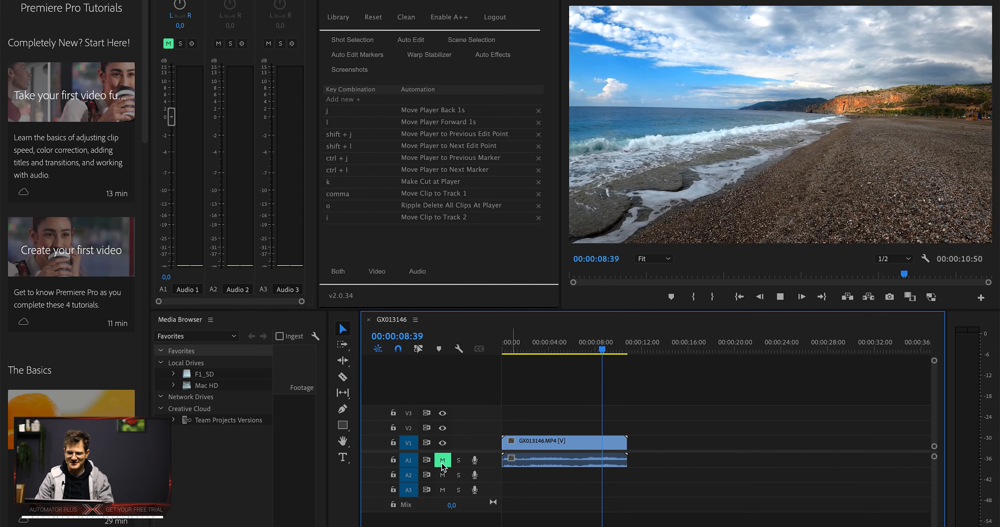
pyautogui.click(780, 297)
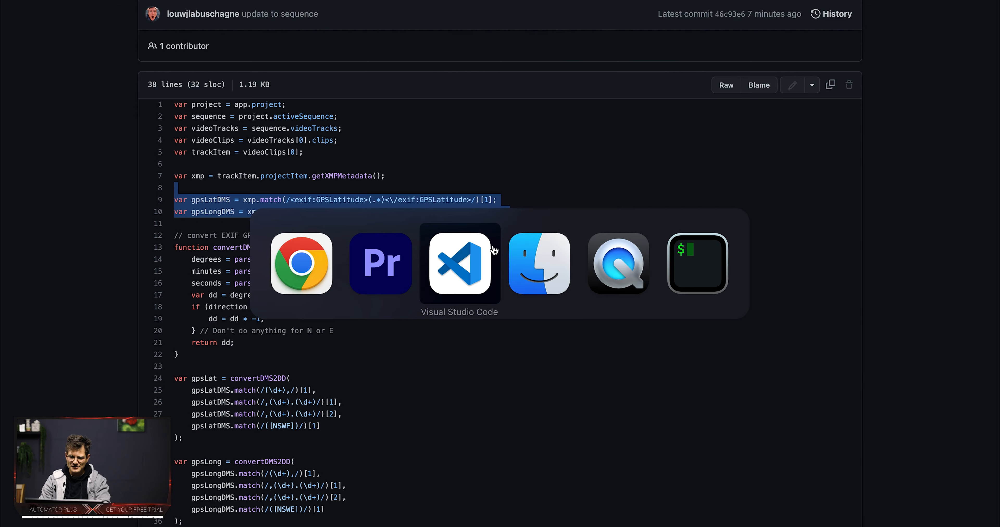
# - Show the clone and download options on the automator-plus tutorials repository page
pyautogui.click(459, 263)
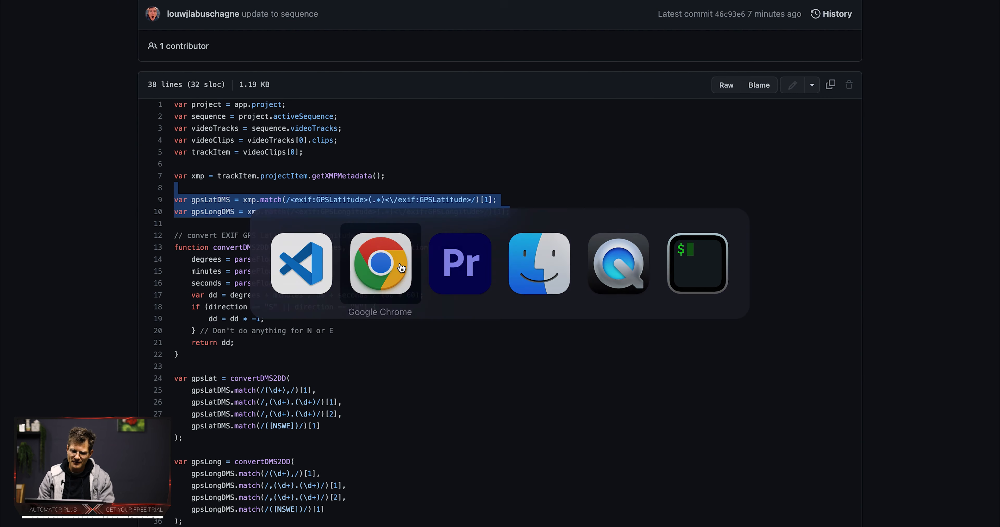
pyautogui.click(380, 263)
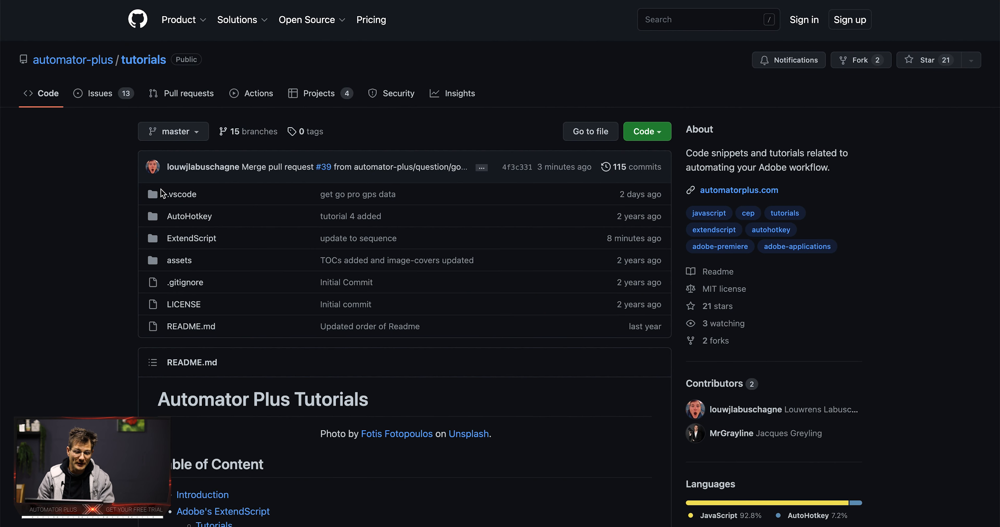
pyautogui.click(642, 131)
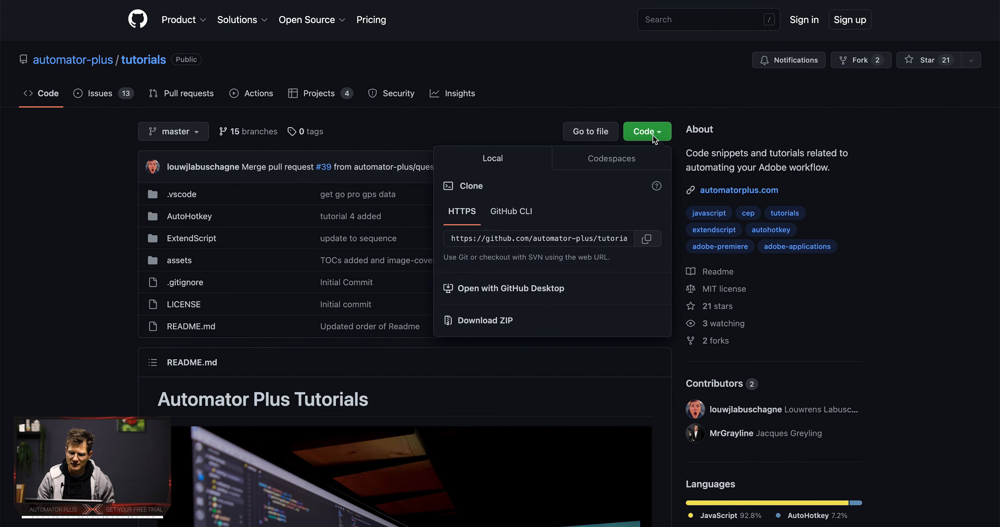
pyautogui.moveTo(497, 331)
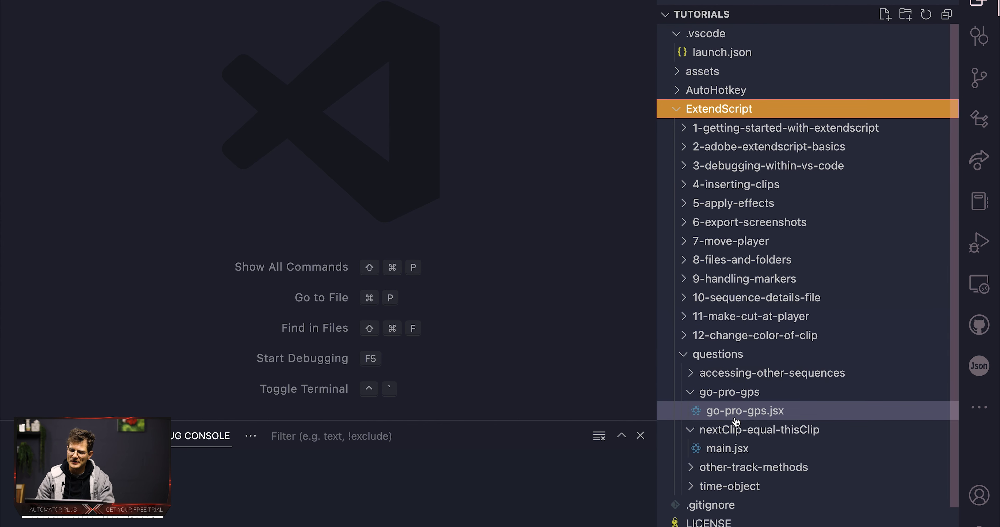
# - Open go-pro-gps.jsx in the Run and Debug view and set a breakpoint on the getXMPMetadata line
pyautogui.click(745, 410)
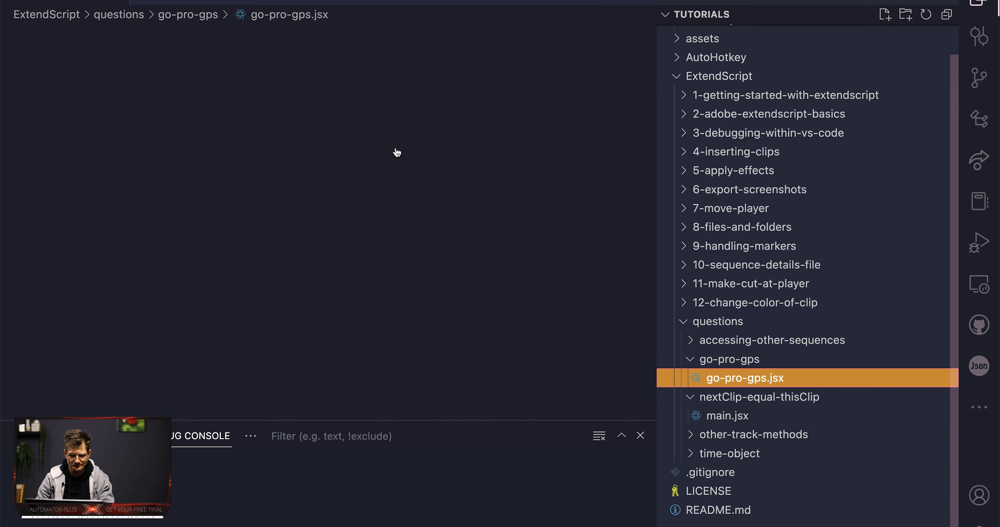
pyautogui.click(744, 378)
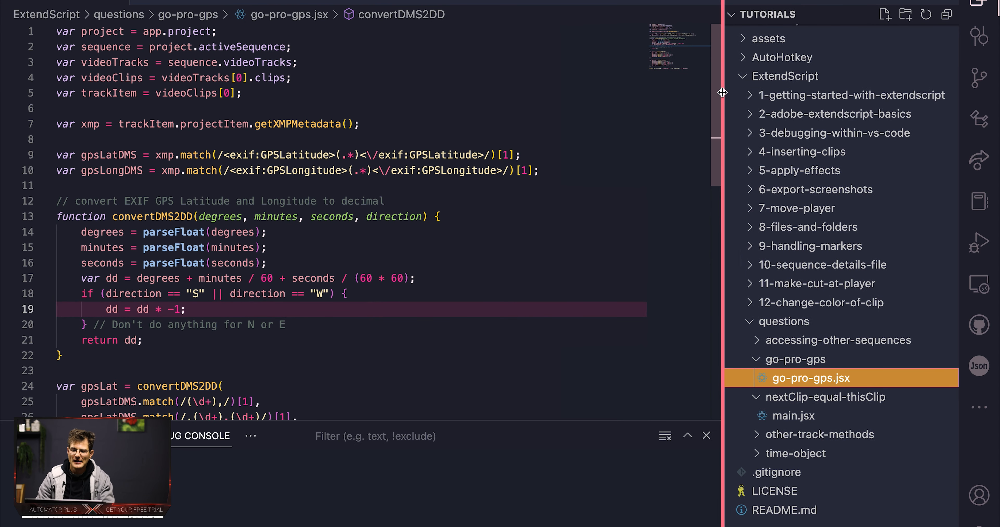
pyautogui.click(981, 242)
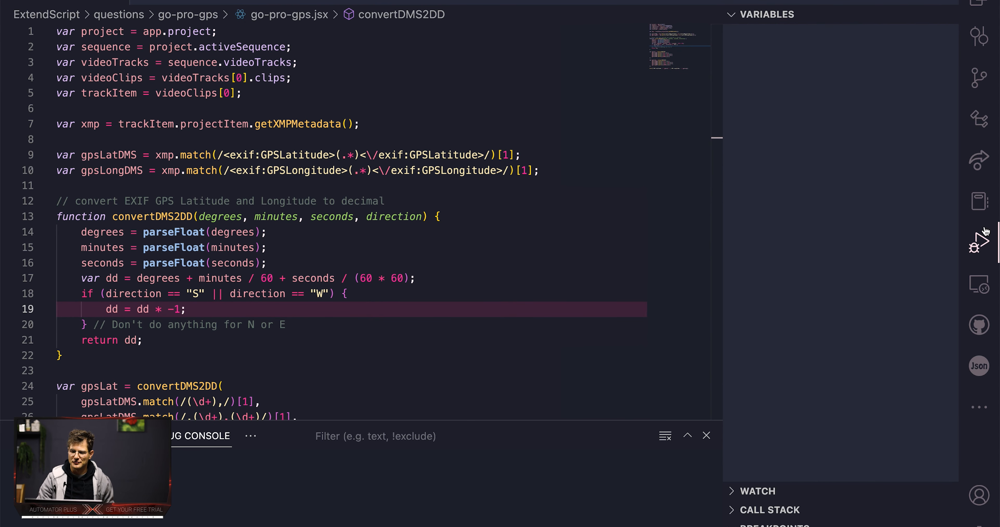
pyautogui.click(982, 242)
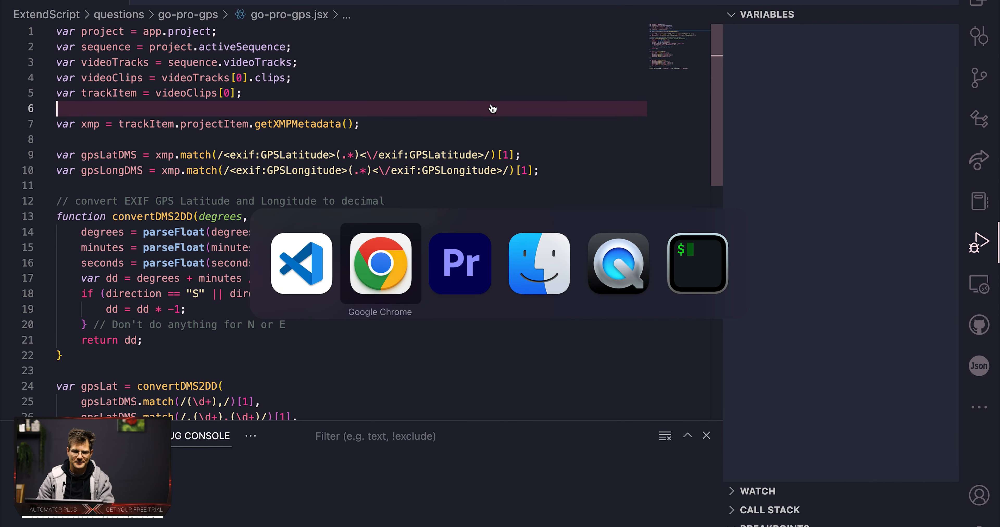
pyautogui.click(459, 264)
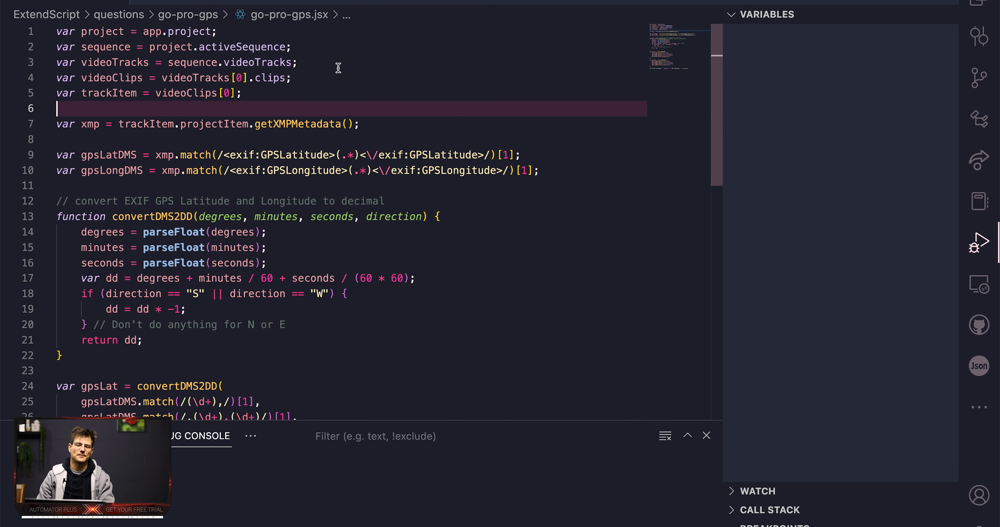
pyautogui.click(8, 124)
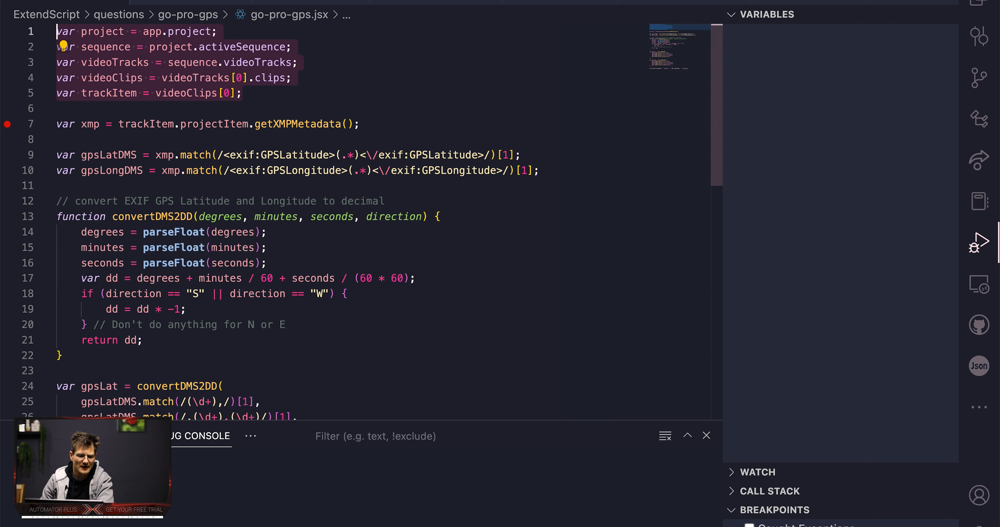
pyautogui.doubleClick(105, 47)
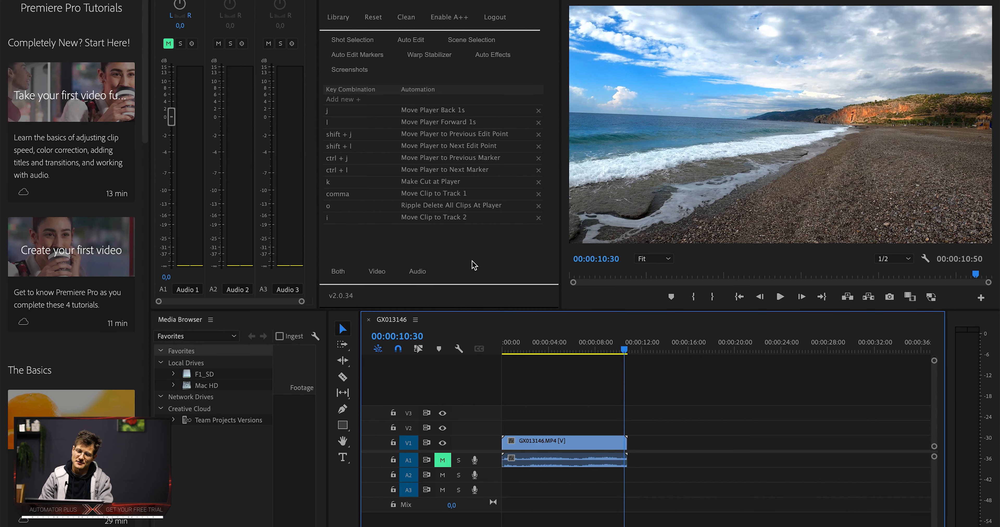
pyautogui.moveTo(564, 443)
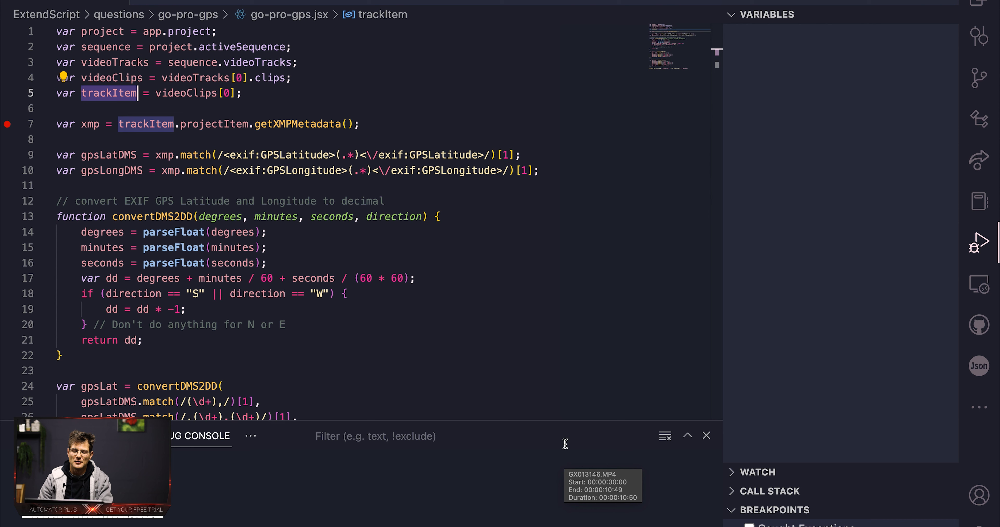
pyautogui.moveTo(146, 124)
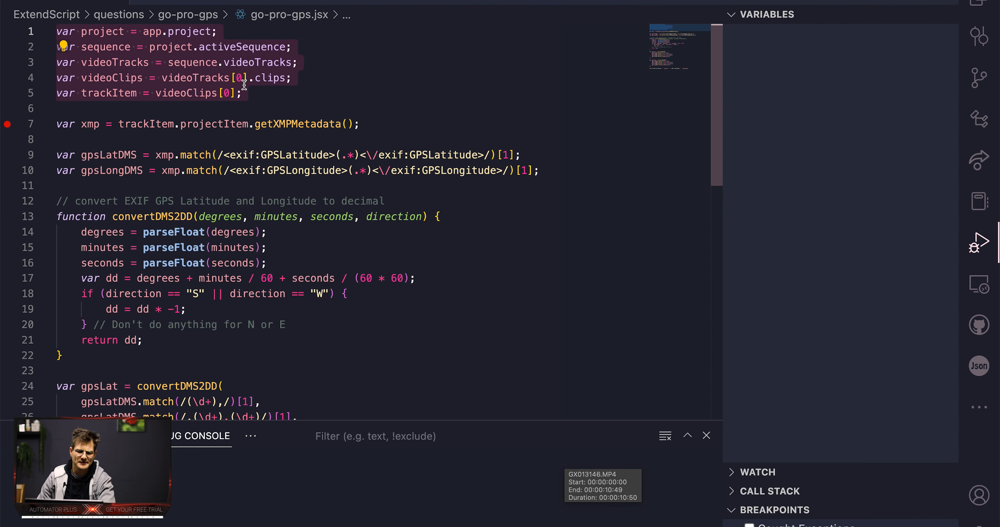
pyautogui.scroll(-3)
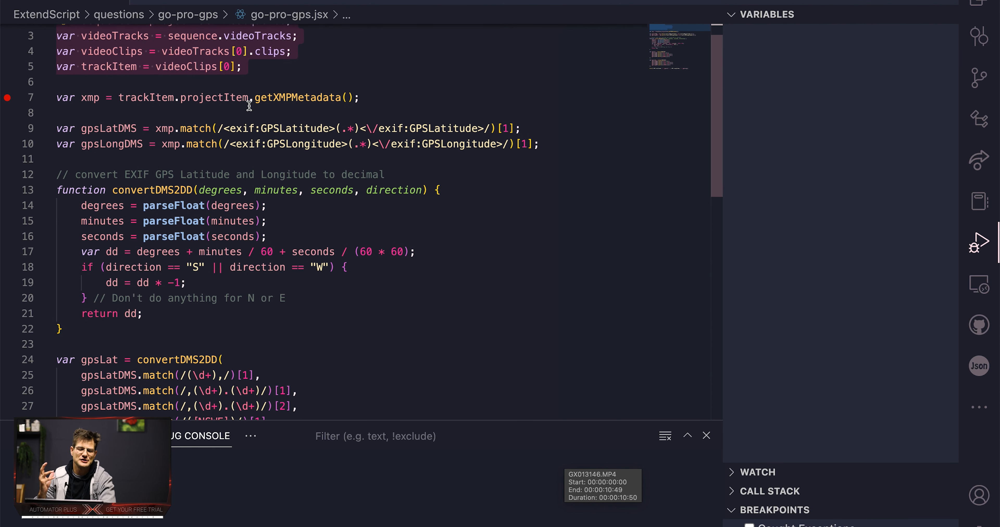
pyautogui.click(249, 97)
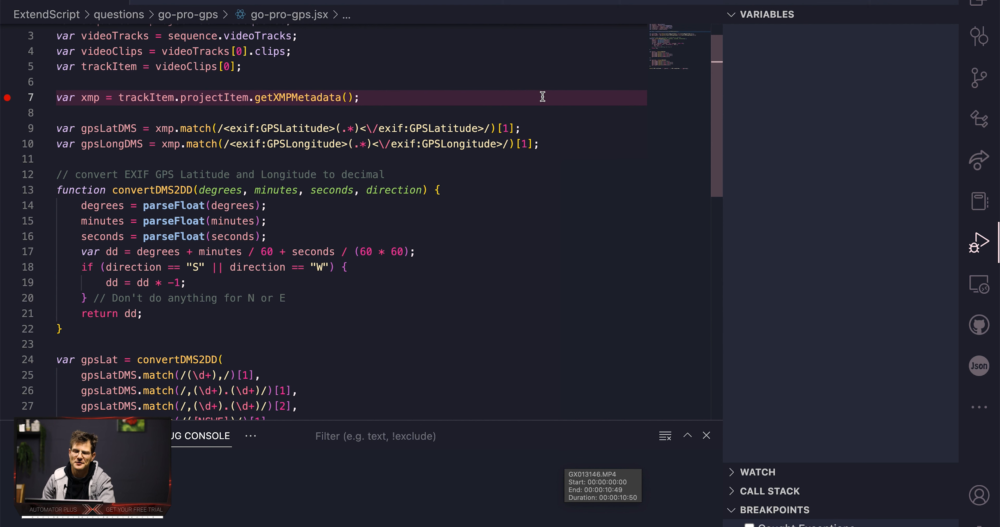
pyautogui.click(90, 97)
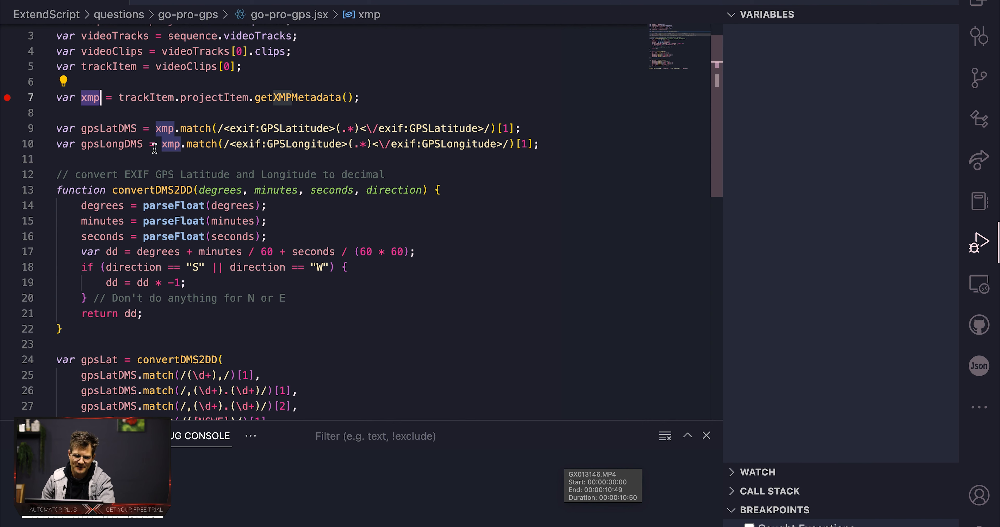
pyautogui.scroll(3)
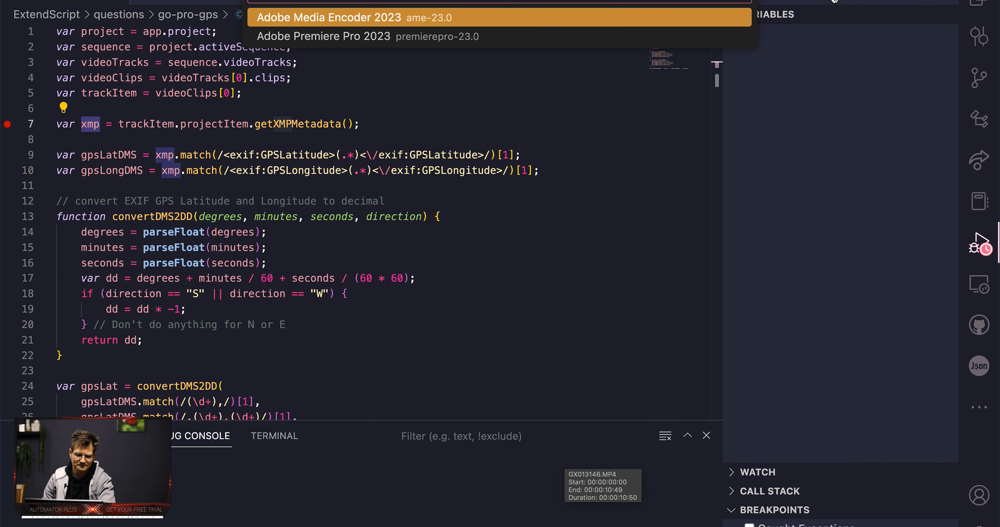
# - Start debugging against Adobe Premiere Pro 2023 and pause at the getXMPMetadata breakpoint
pyautogui.click(497, 17)
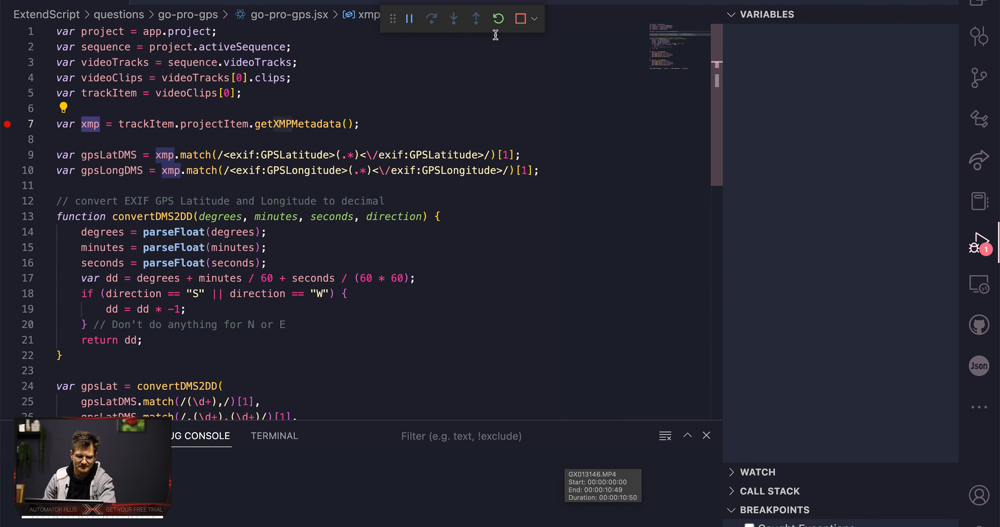
pyautogui.click(431, 17)
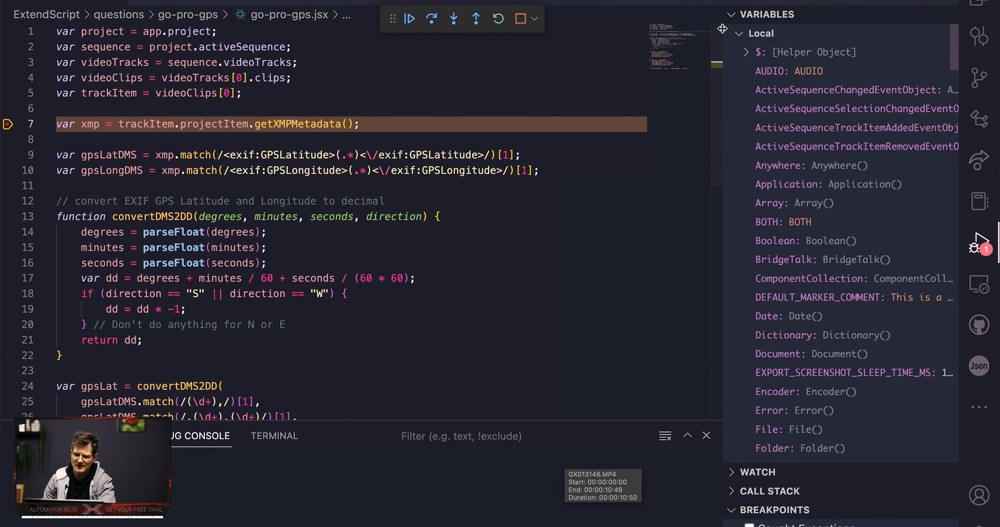
pyautogui.scroll(-3)
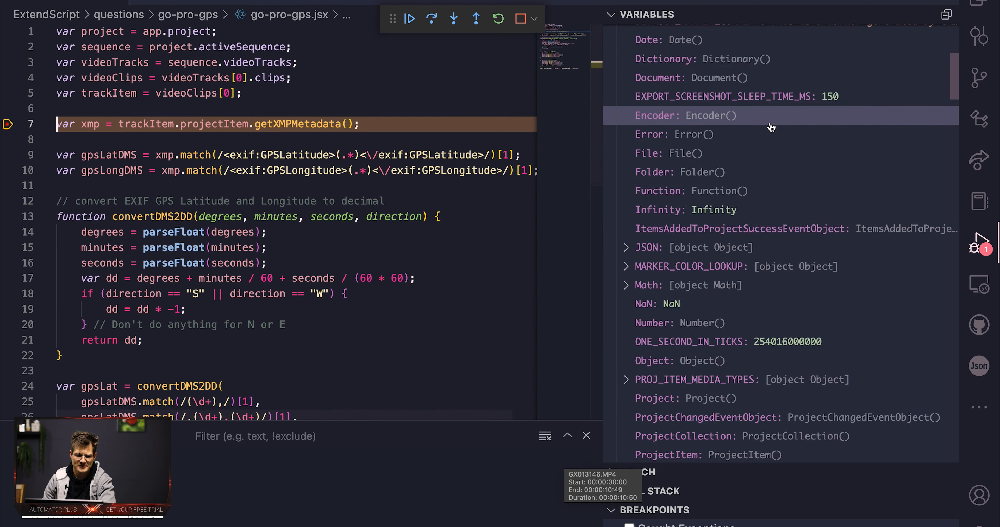
pyautogui.scroll(-3)
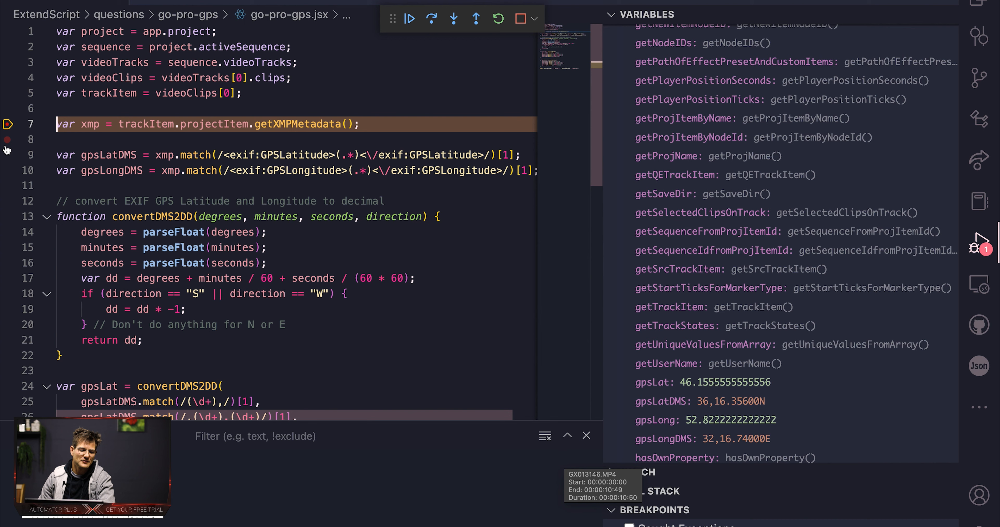
# - Add a breakpoint on the latitude-matching line and step over so xmp holds the clip's XMP
pyautogui.click(432, 19)
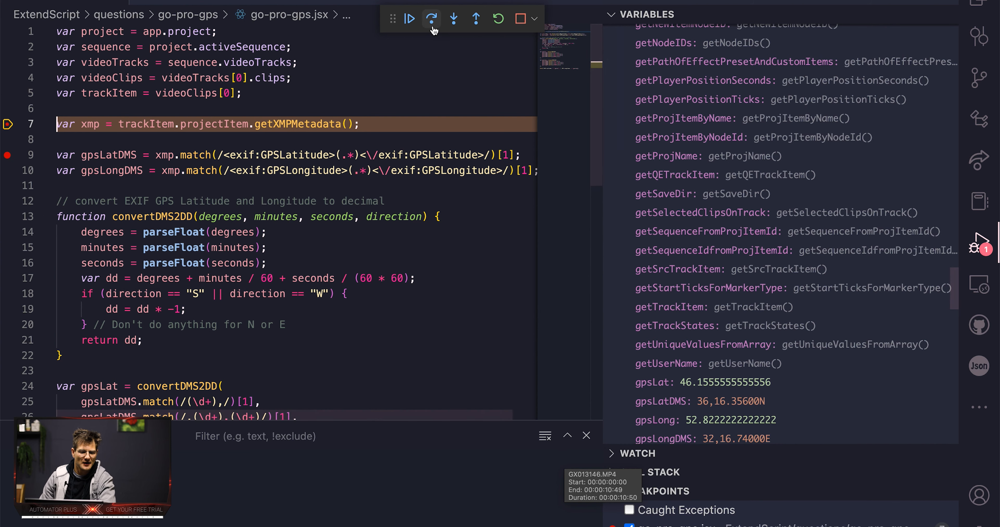
pyautogui.click(431, 18)
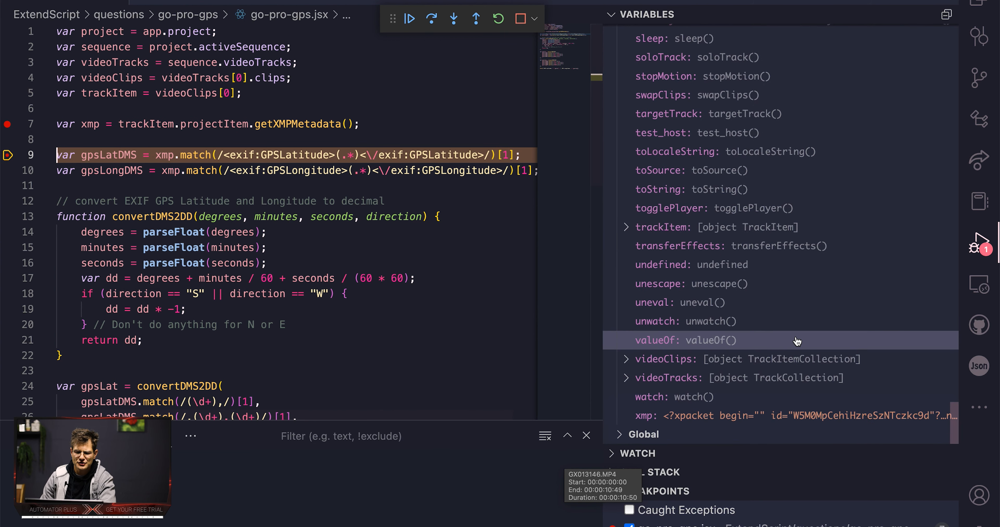
pyautogui.scroll(3)
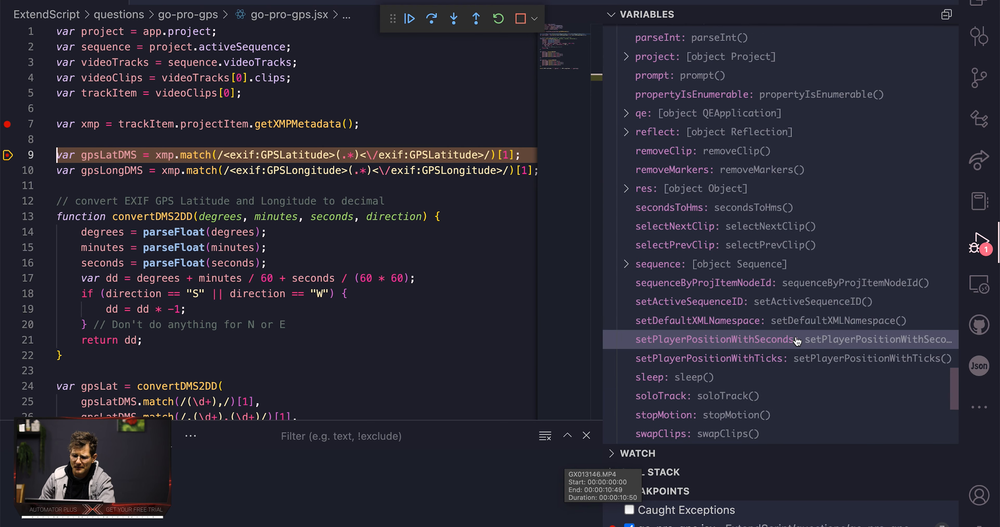
pyautogui.scroll(-3)
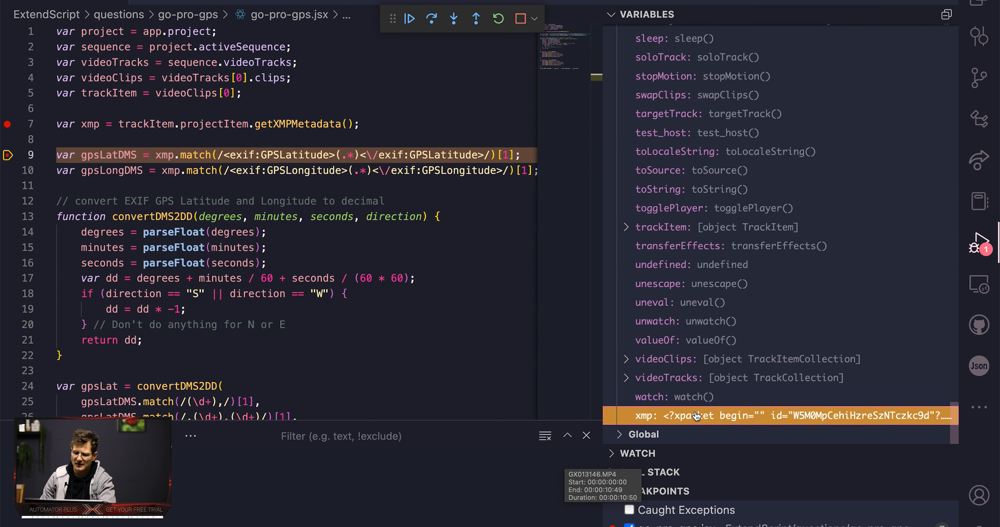
# - Copy the xmp variable's value from the Variables pane for pasting into a new editor
pyautogui.rightClick(695, 416)
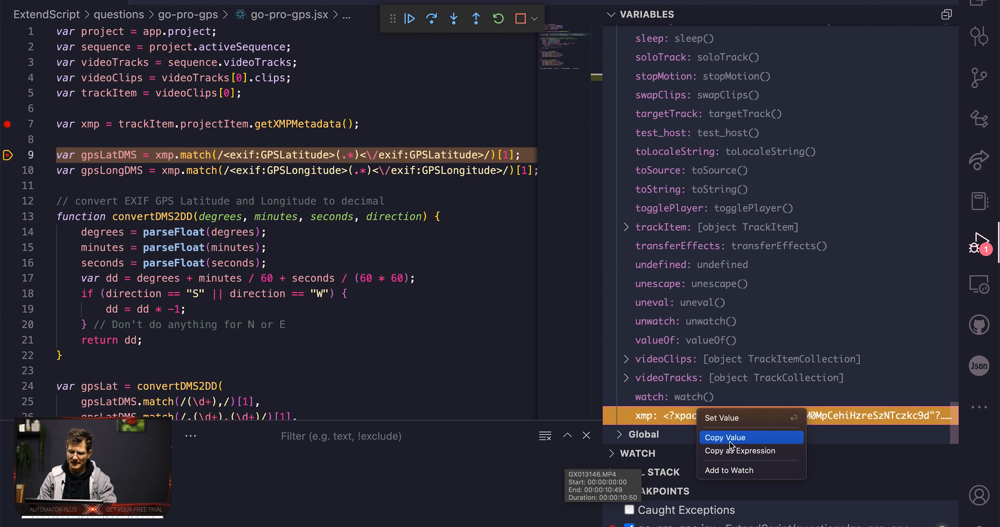
pyautogui.click(303, 310)
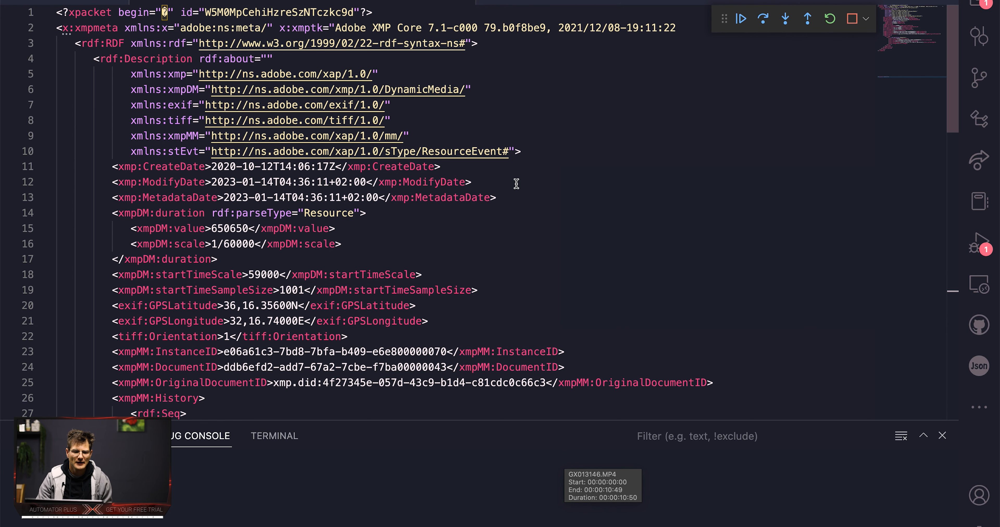
pyautogui.moveTo(389, 151)
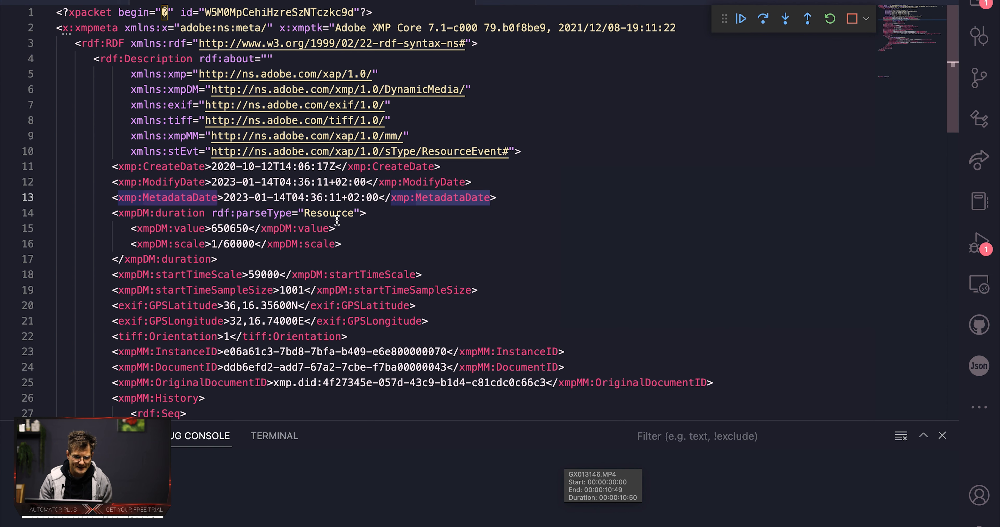
# - Review the exif:GPSLatitude/Longitude entries in the XMP, return to go-pro-gps.jsx, and switch to a Chrome guest window
pyautogui.scroll(-3)
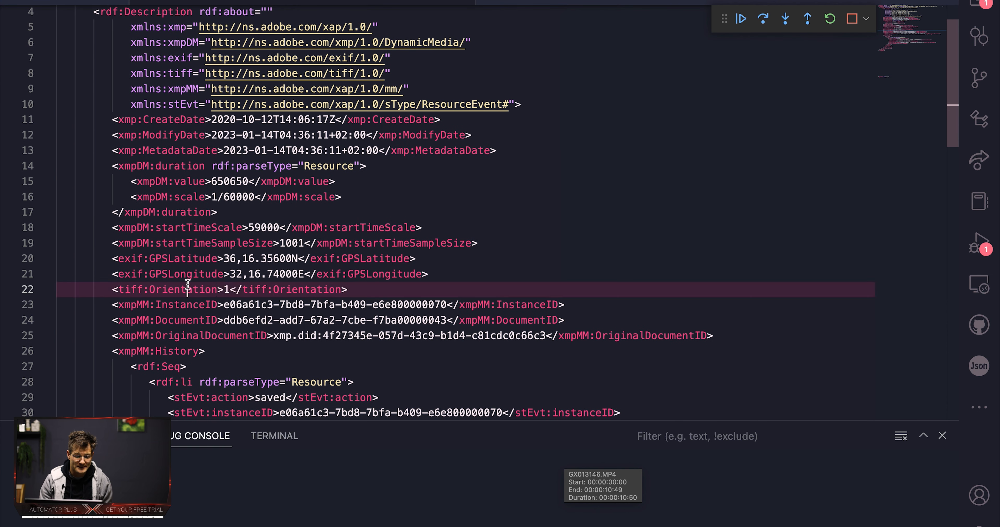
pyautogui.scroll(-3)
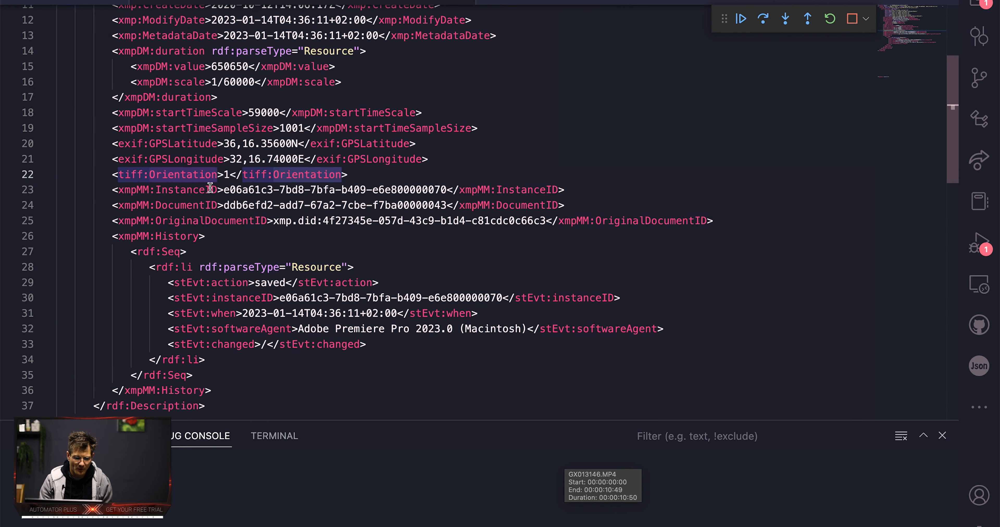
pyautogui.click(560, 144)
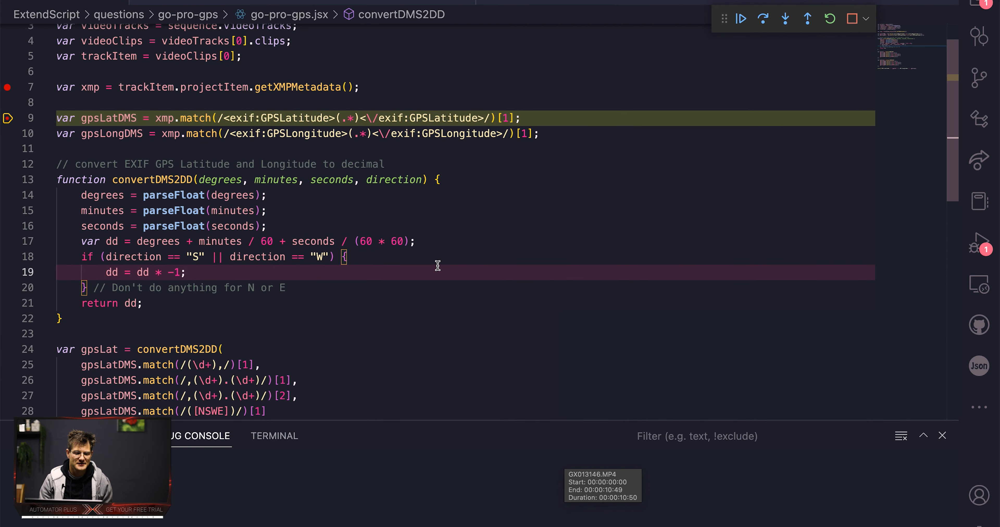
pyautogui.click(230, 164)
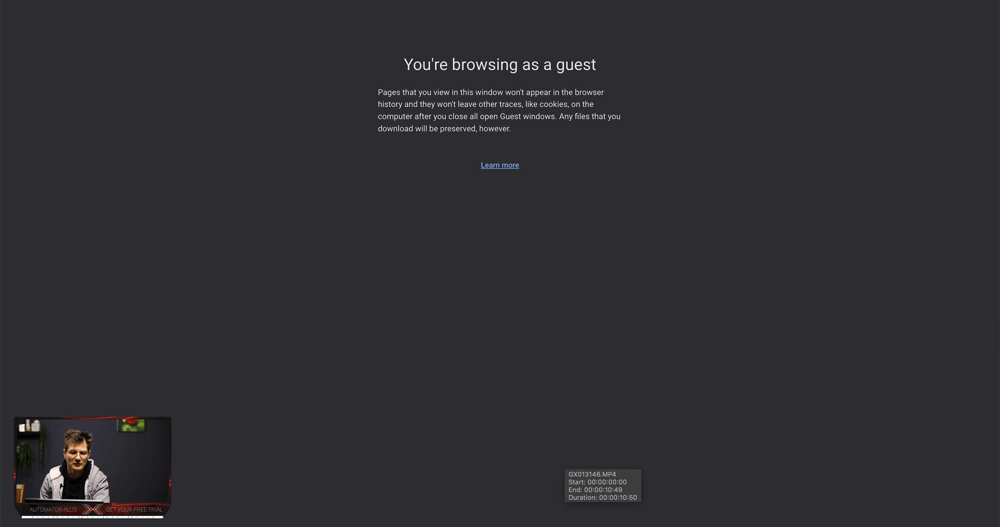
# - Search Google for 'EXIF GPS Latitude and Longitude' and read the Stack Exchange answer on decimal conversion
pyautogui.press('Return')
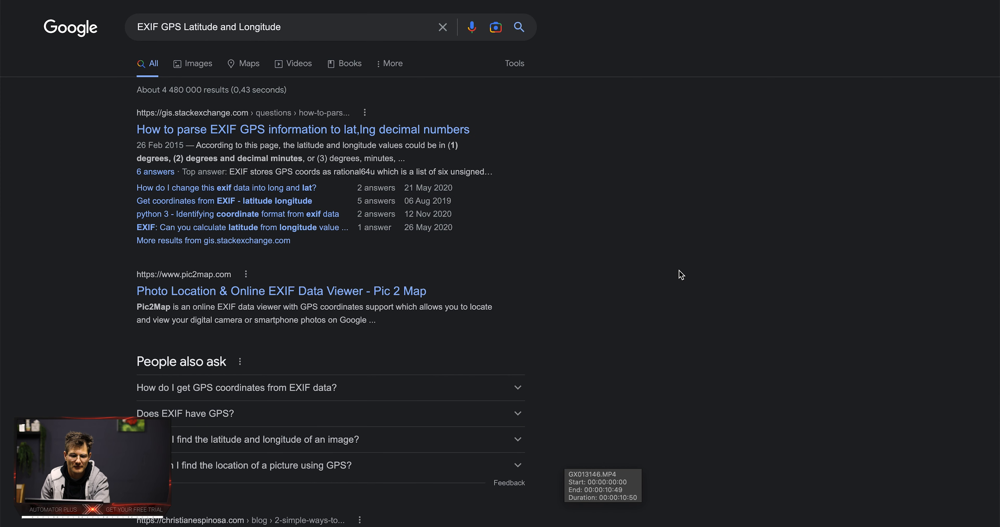
pyautogui.click(301, 129)
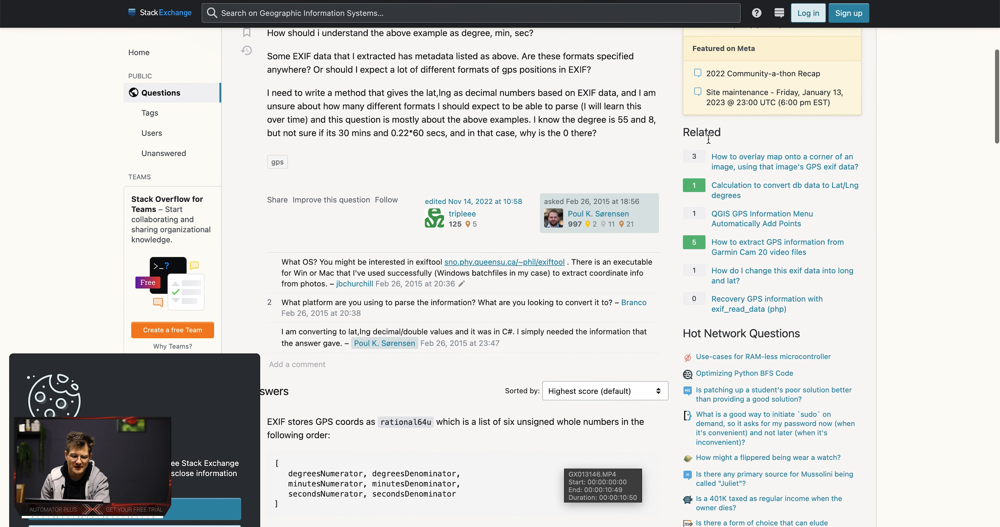
pyautogui.scroll(-3)
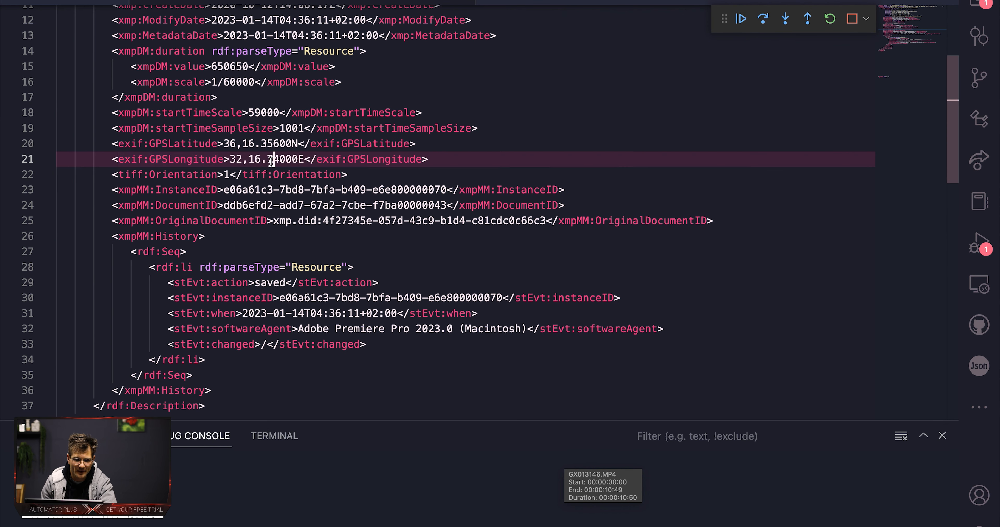
# - Examine the degree and minute parts of the GPSLatitude and GPSLongitude values, then return to go-pro-gps.jsx
pyautogui.click(251, 144)
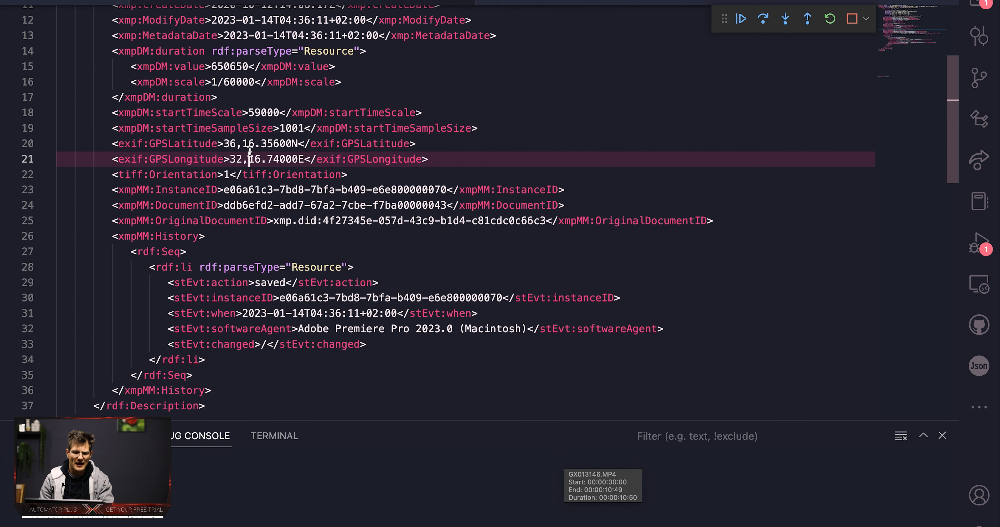
pyautogui.click(298, 144)
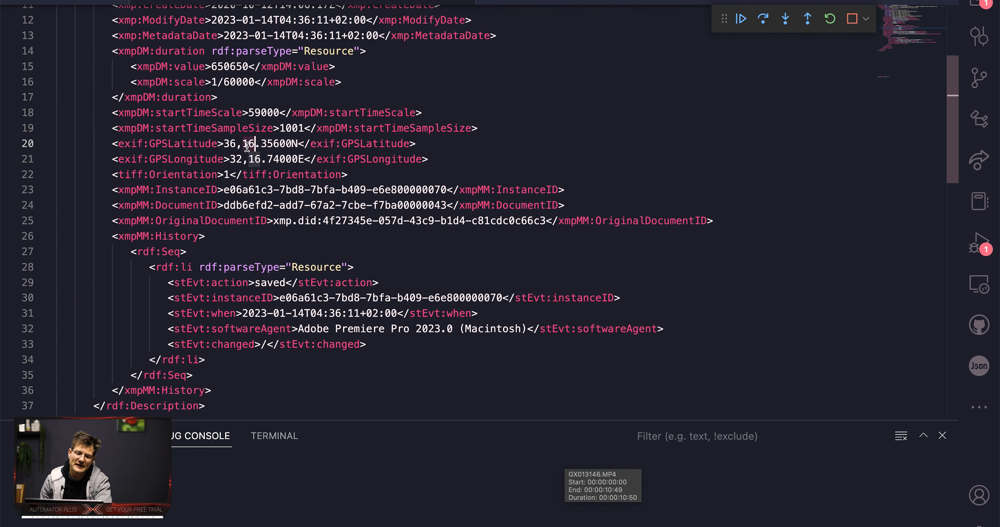
pyautogui.click(255, 144)
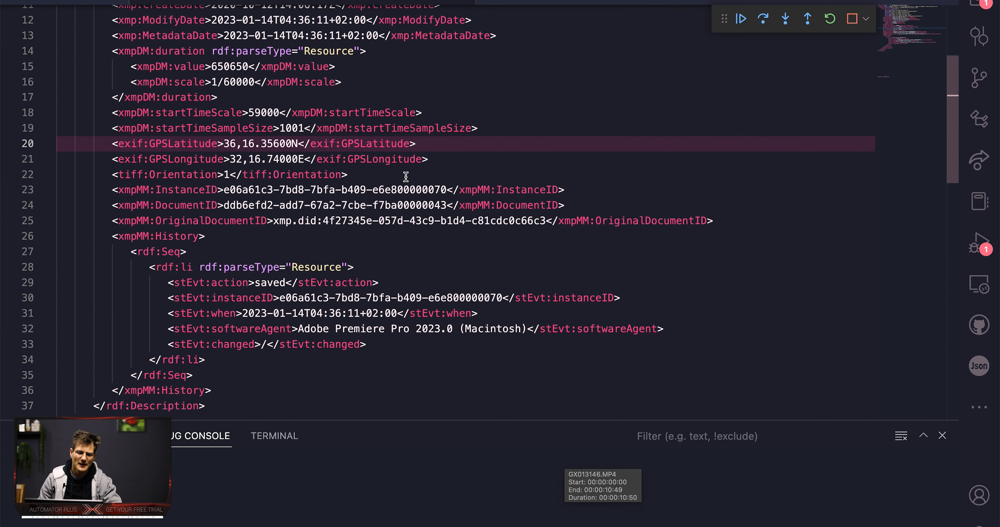
pyautogui.scroll(3)
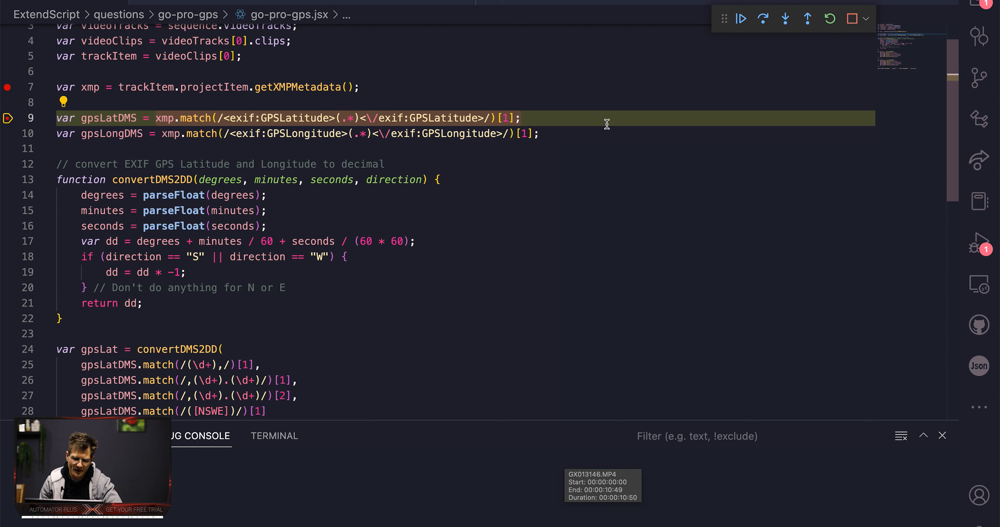
# - Inspect the xmp variable's metadata on line 7 and scroll the script back to line 1
pyautogui.doubleClick(90, 87)
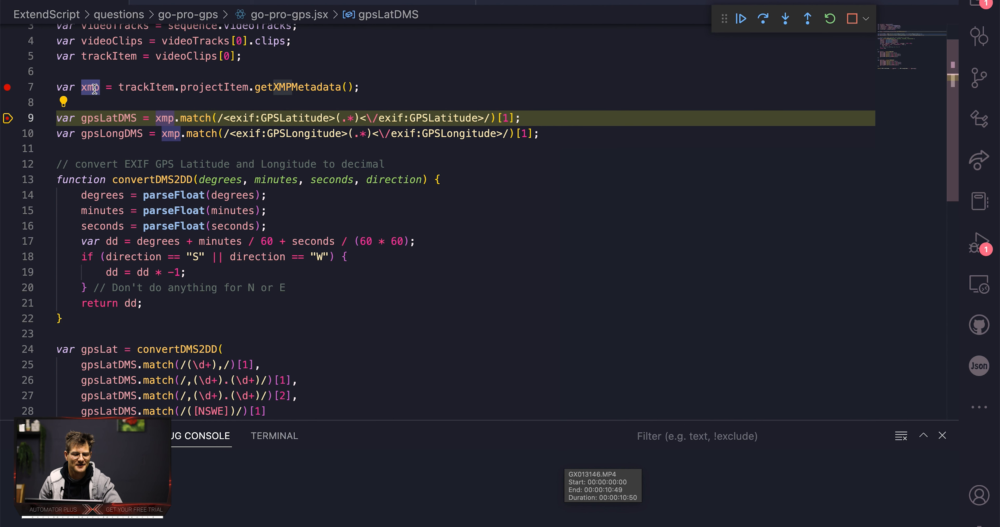
pyautogui.moveTo(90, 88)
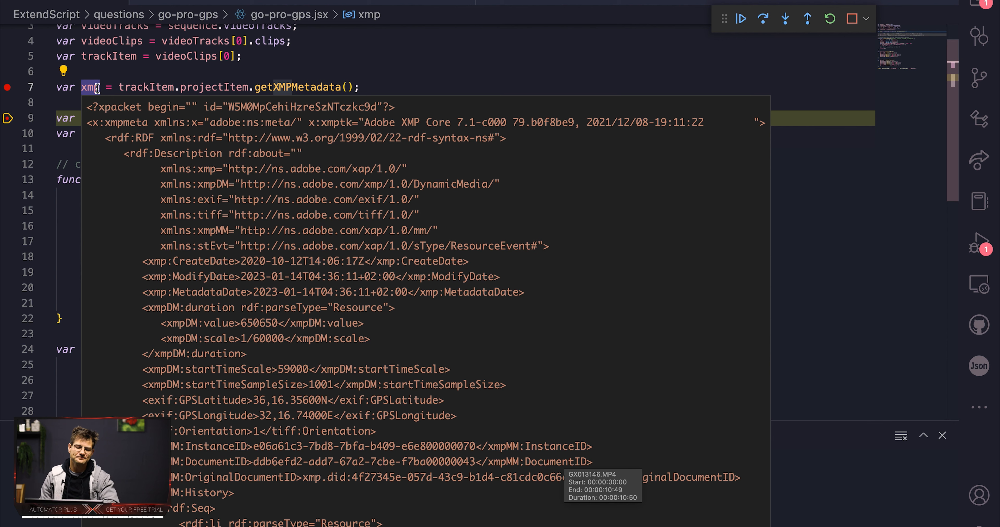
pyautogui.moveTo(105, 84)
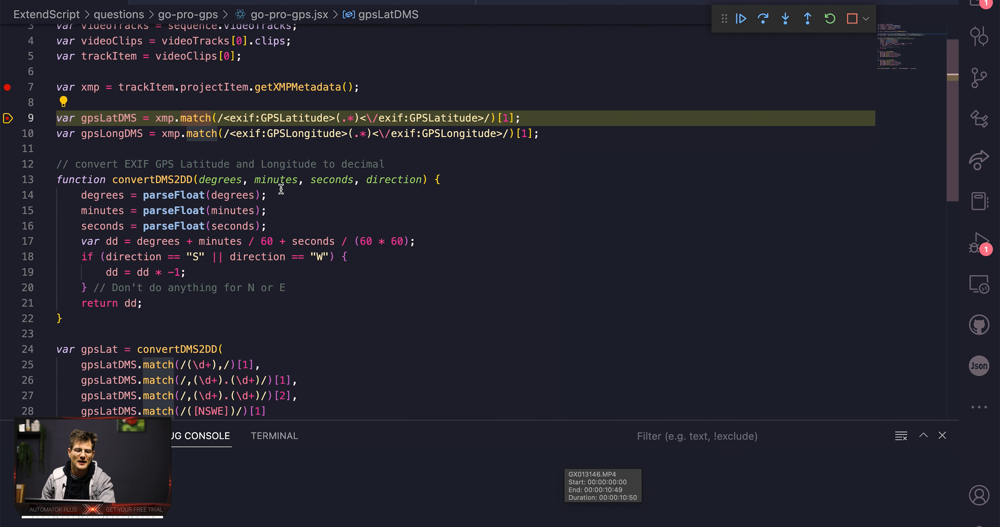
pyautogui.scroll(3)
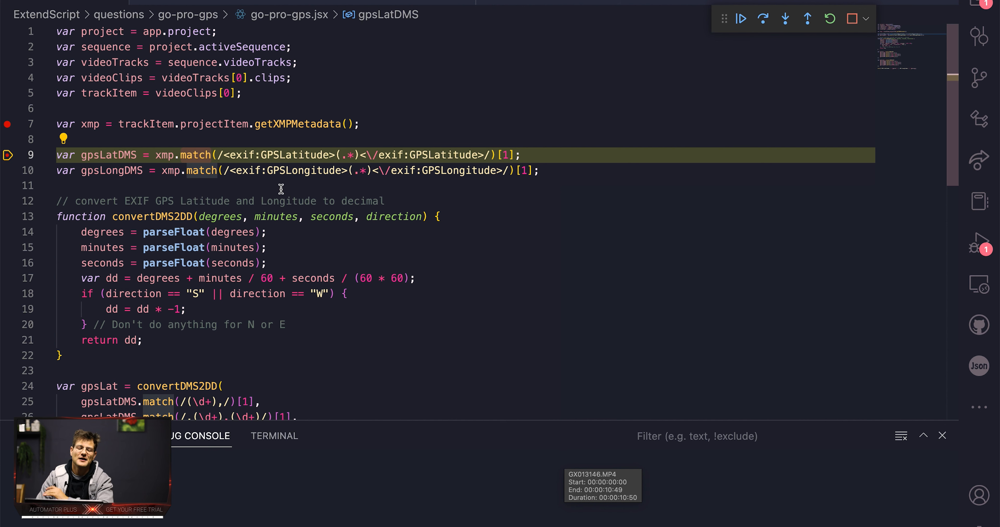
pyautogui.moveTo(195, 155)
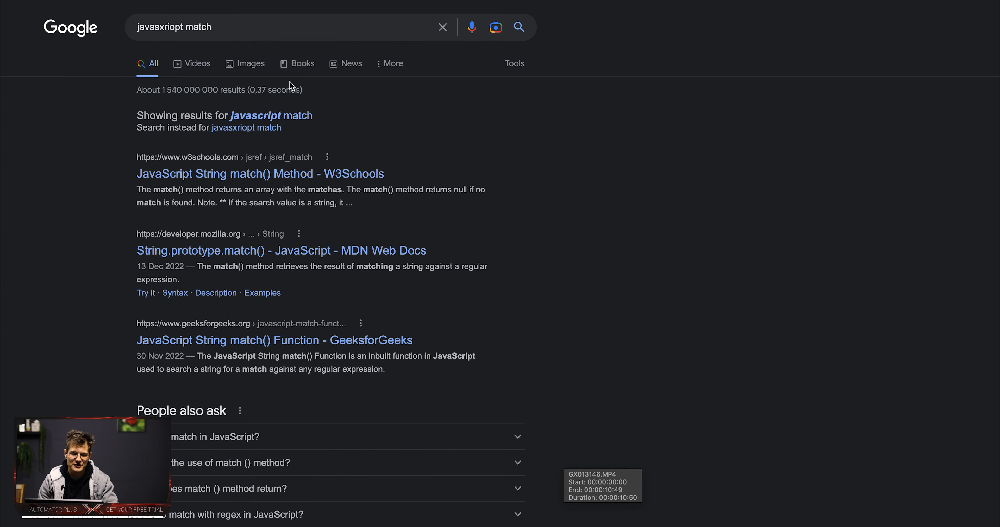
# - Read the W3Schools JavaScript String match() reference, highlighting the 'ain' search term example
pyautogui.click(259, 174)
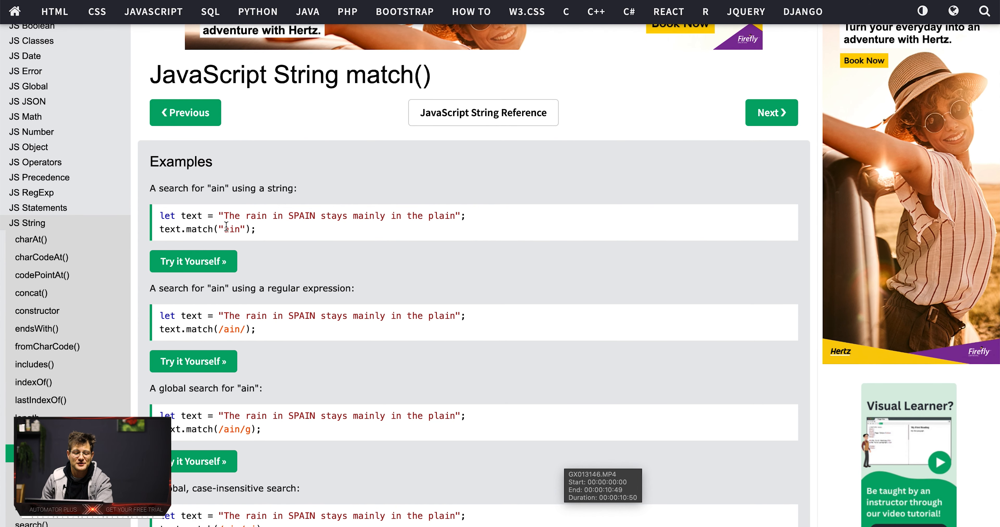
pyautogui.doubleClick(233, 229)
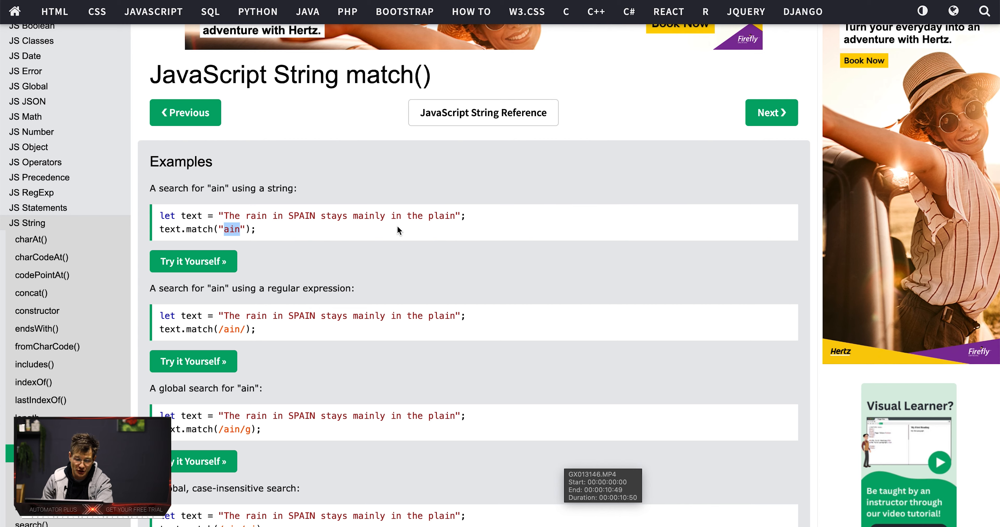
pyautogui.scroll(-3)
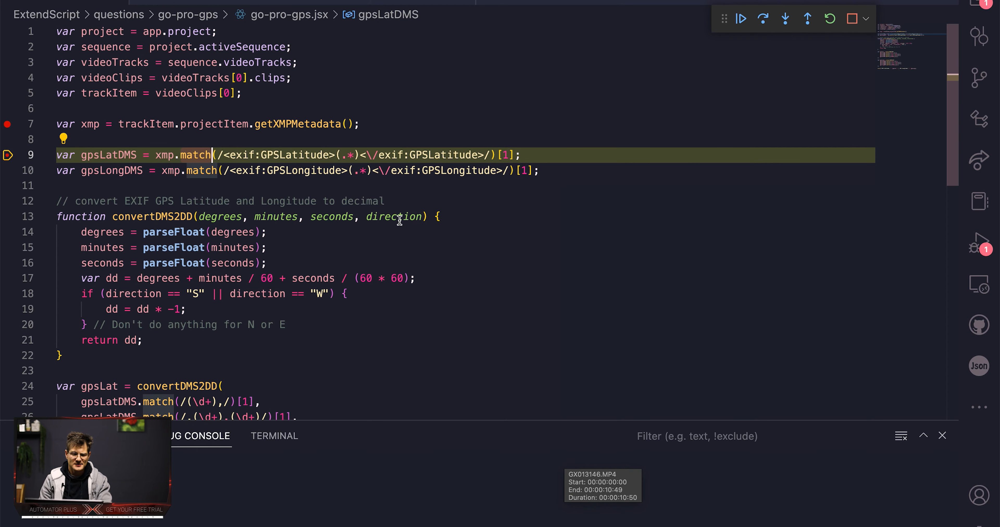
# - Point out the regex pattern and the end of the latitude match on line 9
pyautogui.click(525, 155)
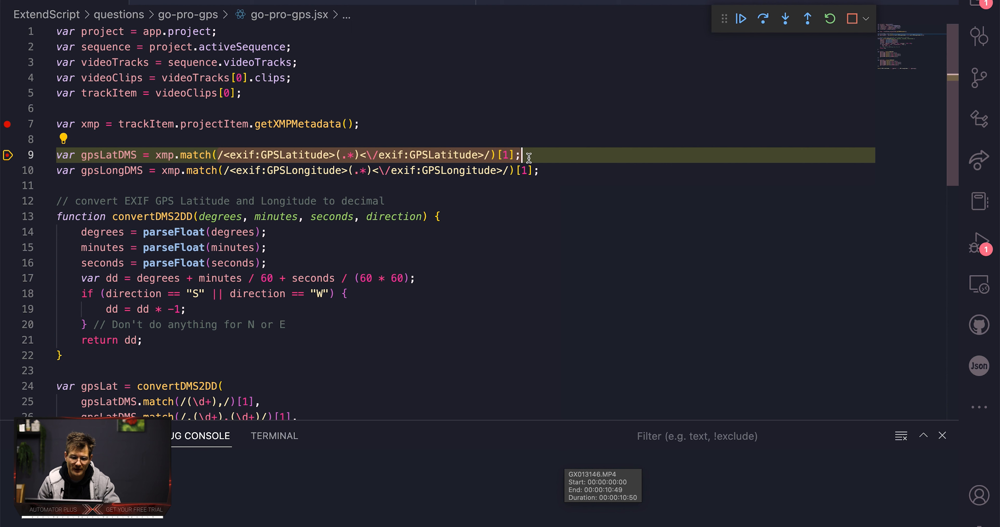
pyautogui.click(346, 155)
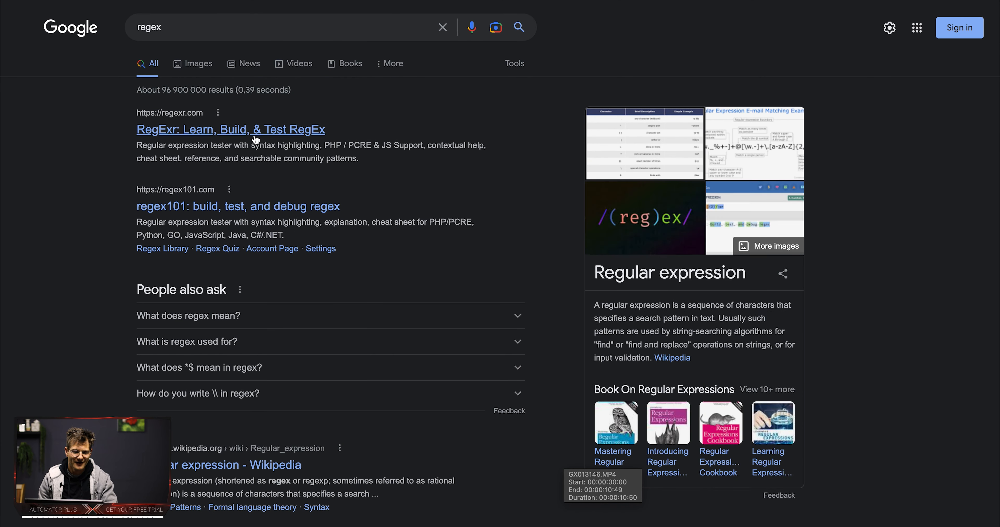
pyautogui.moveTo(258, 150)
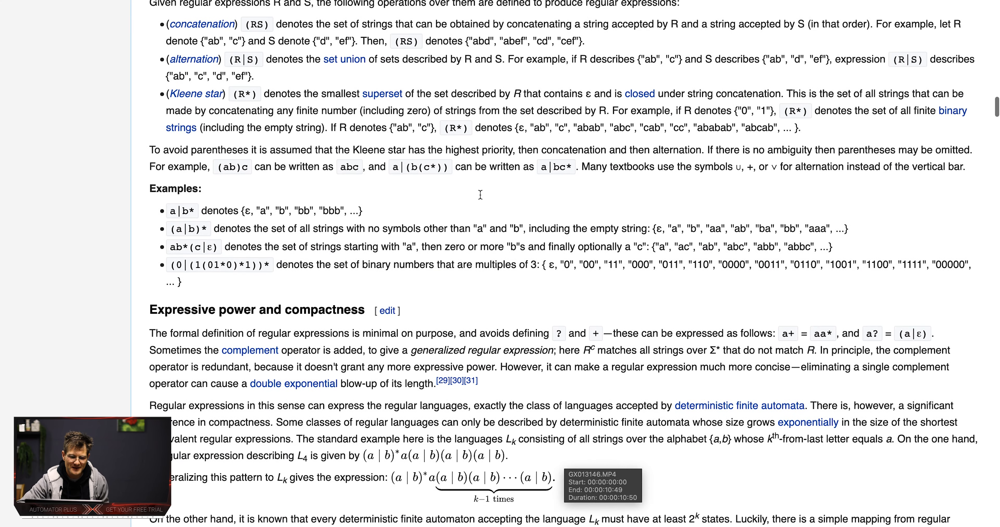
# - Scroll through Wikipedia's Regular expression article and back up
pyautogui.scroll(-3)
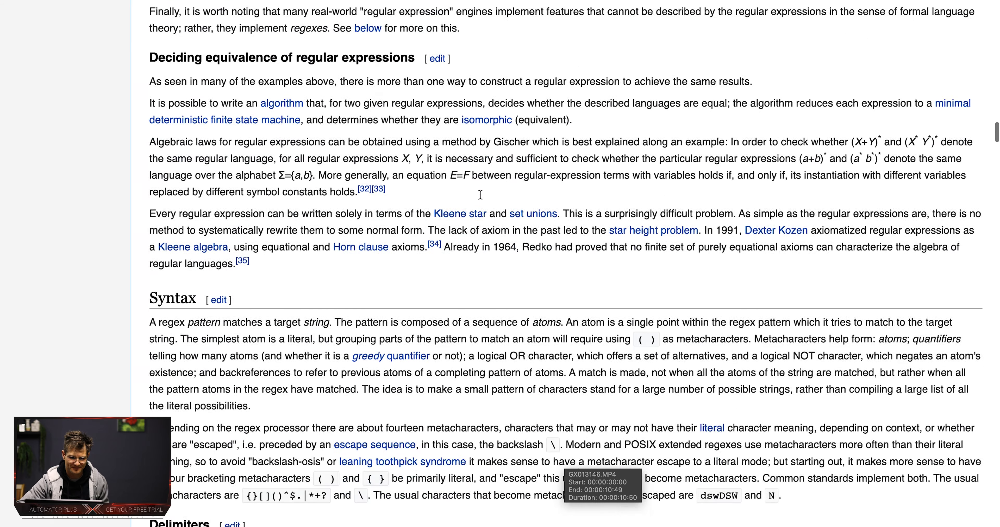
pyautogui.scroll(-3)
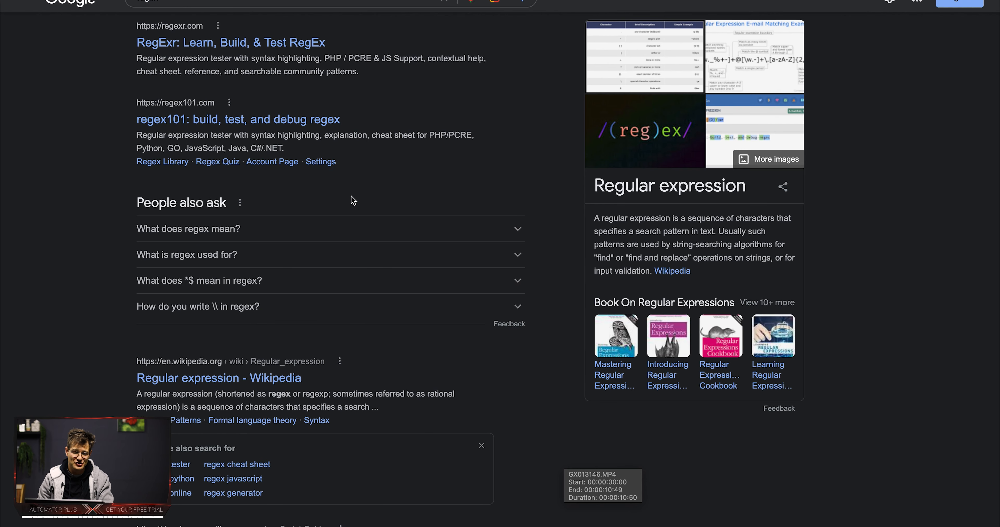
pyautogui.scroll(3)
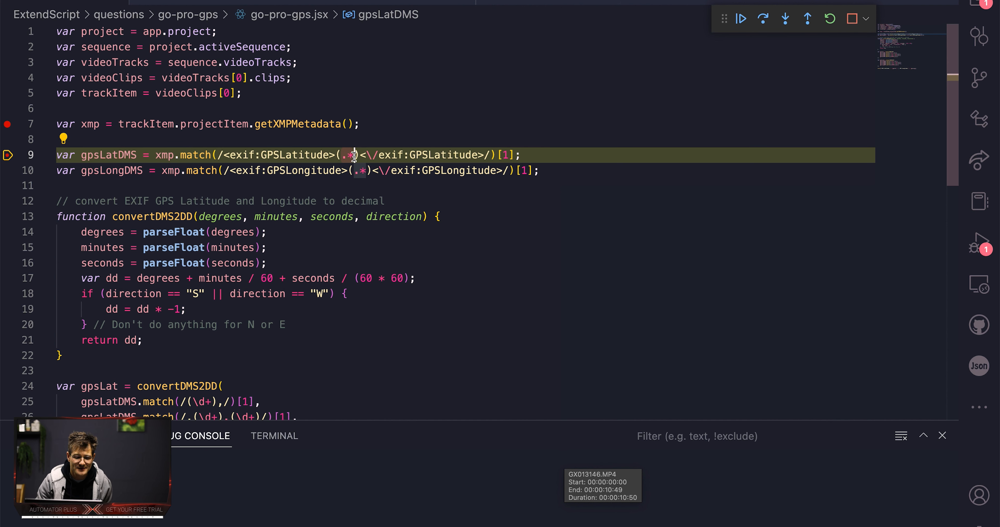
pyautogui.moveTo(366, 184)
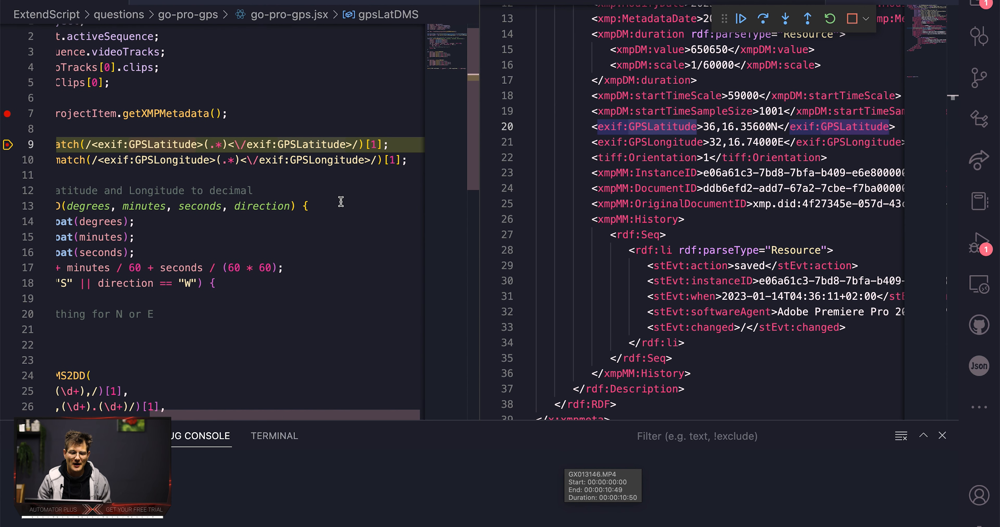
pyautogui.click(208, 144)
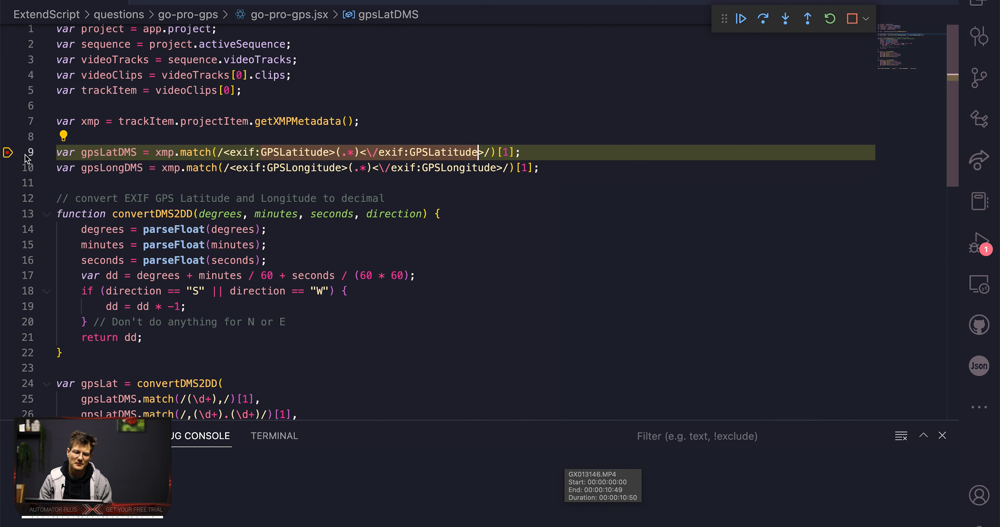
pyautogui.scroll(-3)
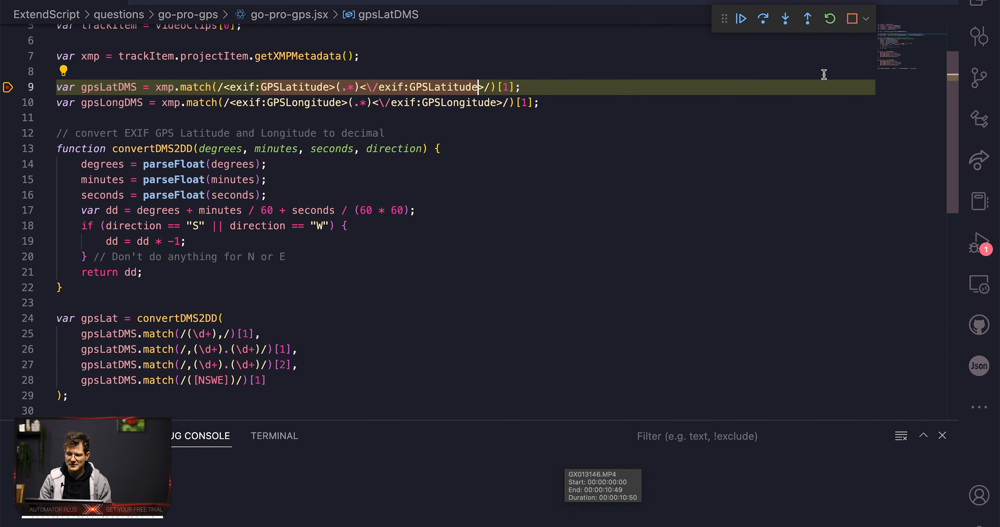
# - Step the debugger to line 24 so gpsLatDMS is 36,16.35600N and gpsLongDMS 32,16.74000E
pyautogui.click(785, 18)
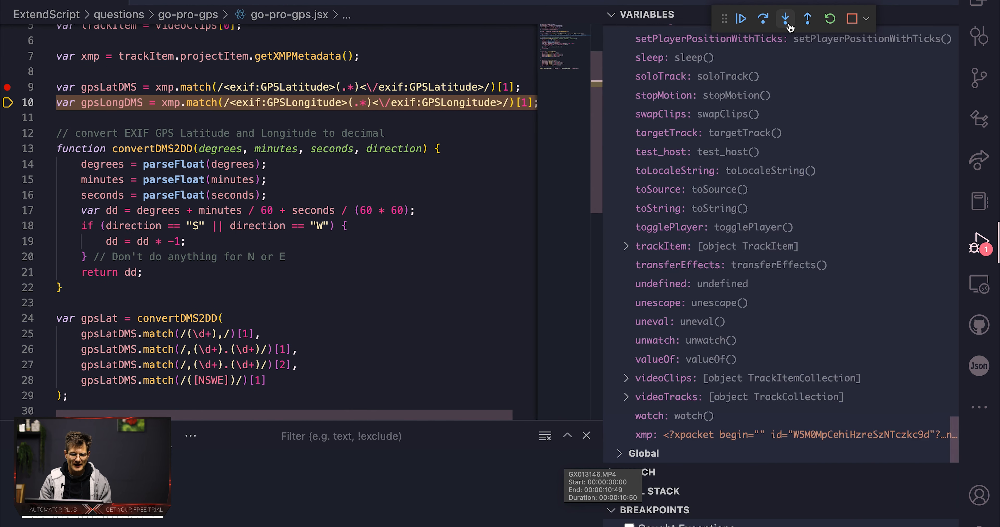
pyautogui.moveTo(807, 19)
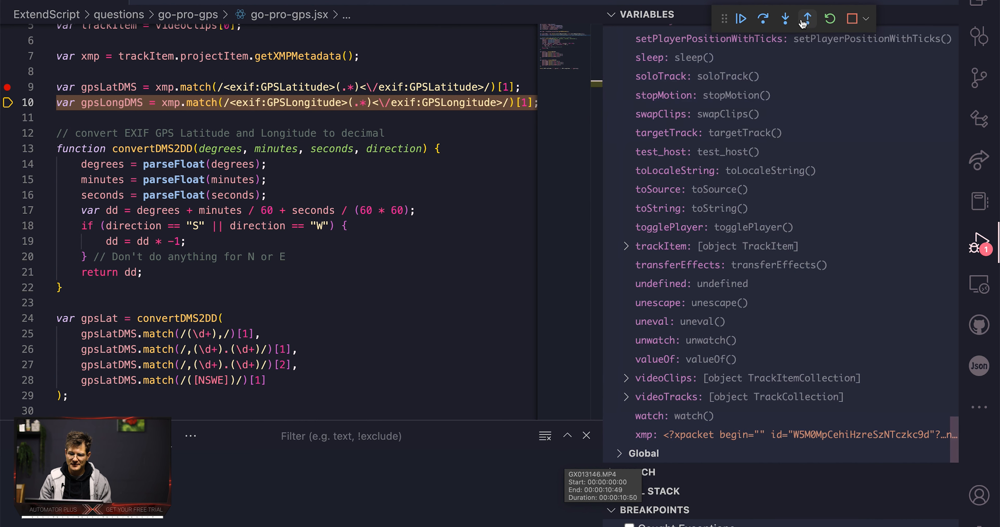
pyautogui.click(807, 18)
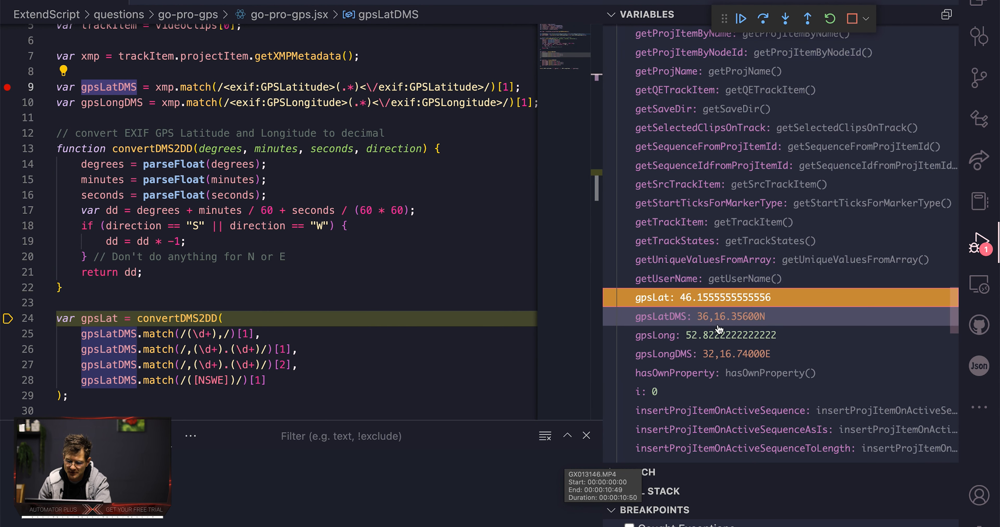
pyautogui.click(715, 335)
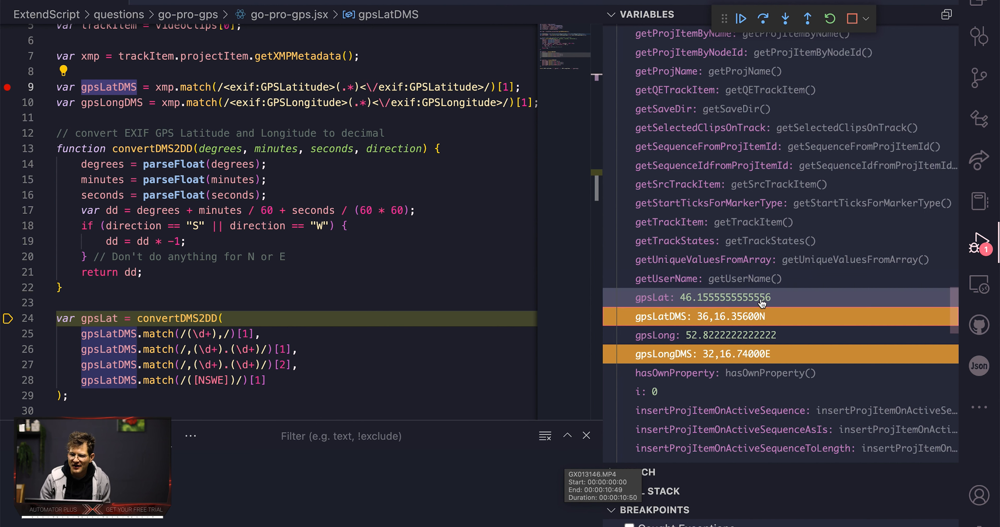
pyautogui.moveTo(761, 304)
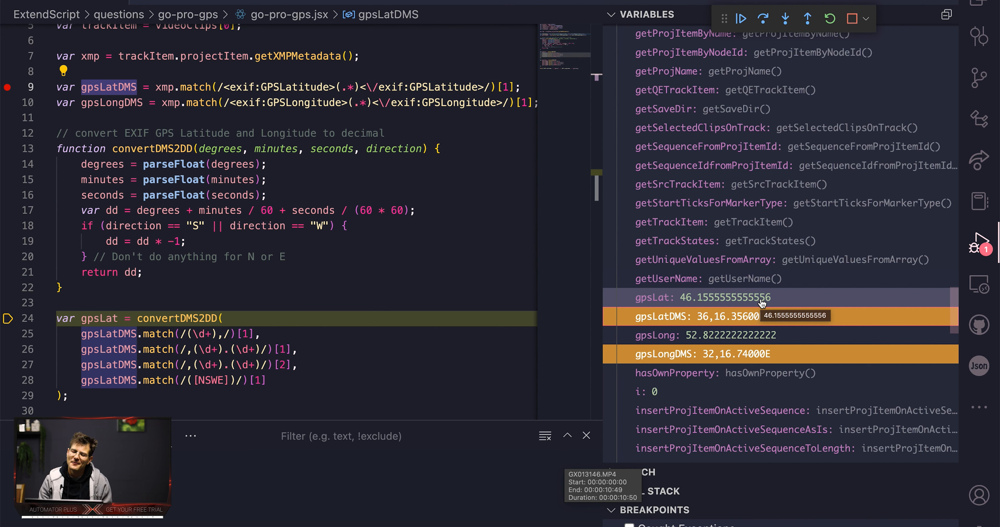
pyautogui.moveTo(683, 324)
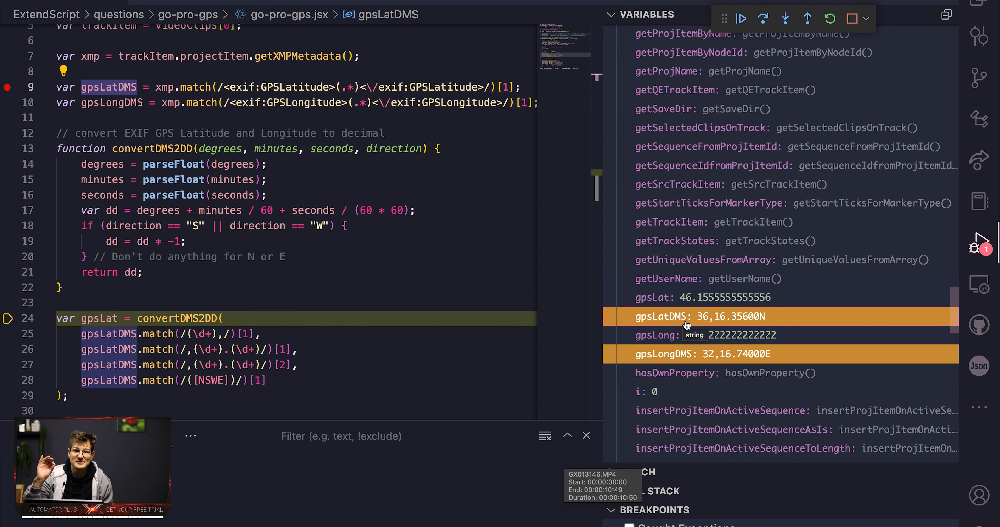
pyautogui.moveTo(710, 325)
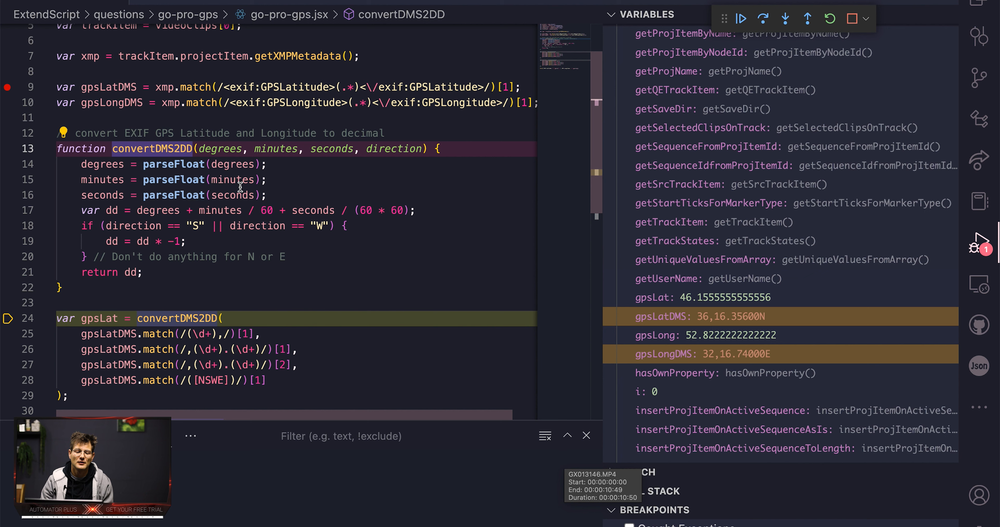
pyautogui.moveTo(231, 209)
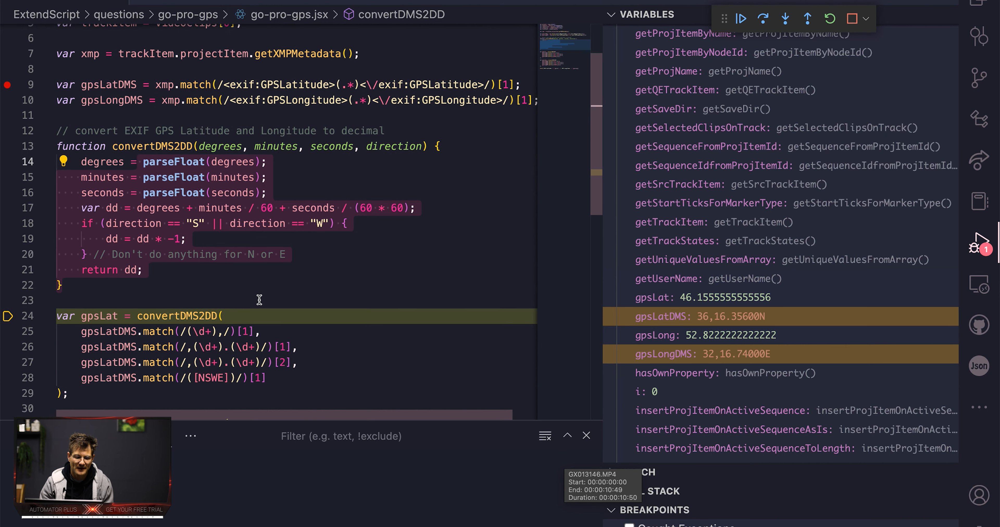
pyautogui.scroll(-3)
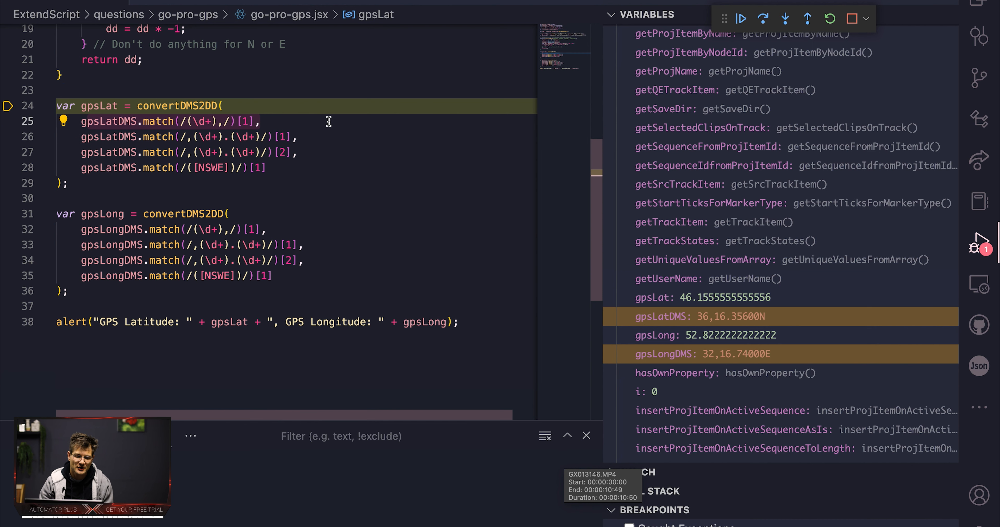
pyautogui.scroll(3)
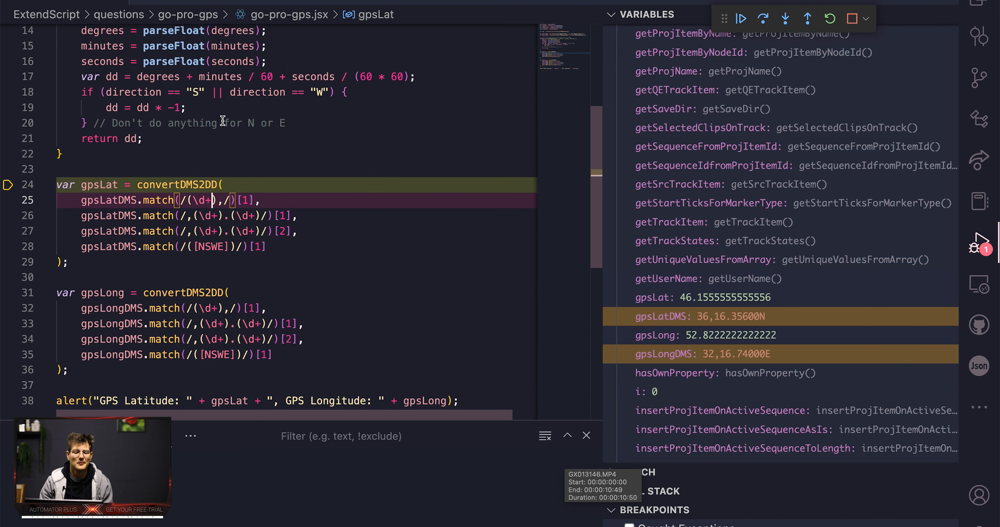
pyautogui.scroll(3)
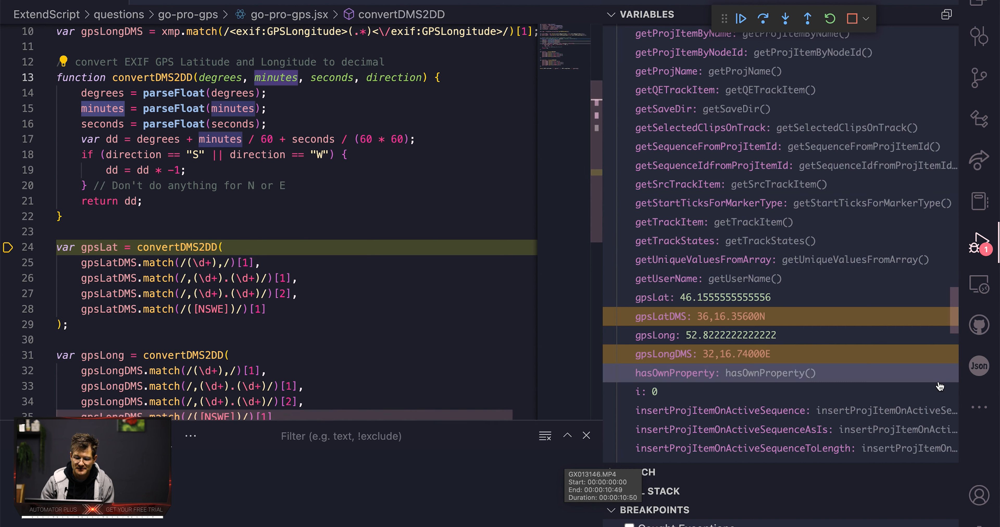
pyautogui.moveTo(723, 319)
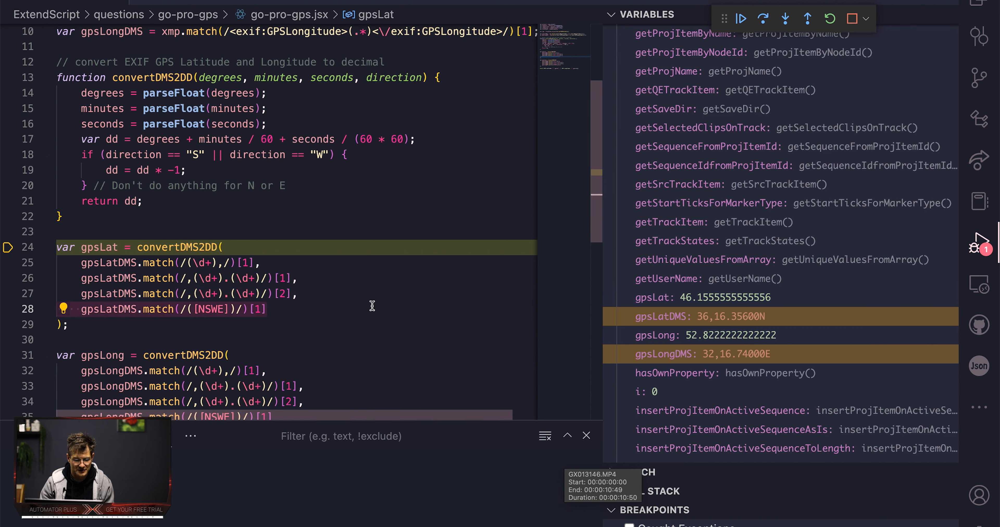
pyautogui.moveTo(497, 306)
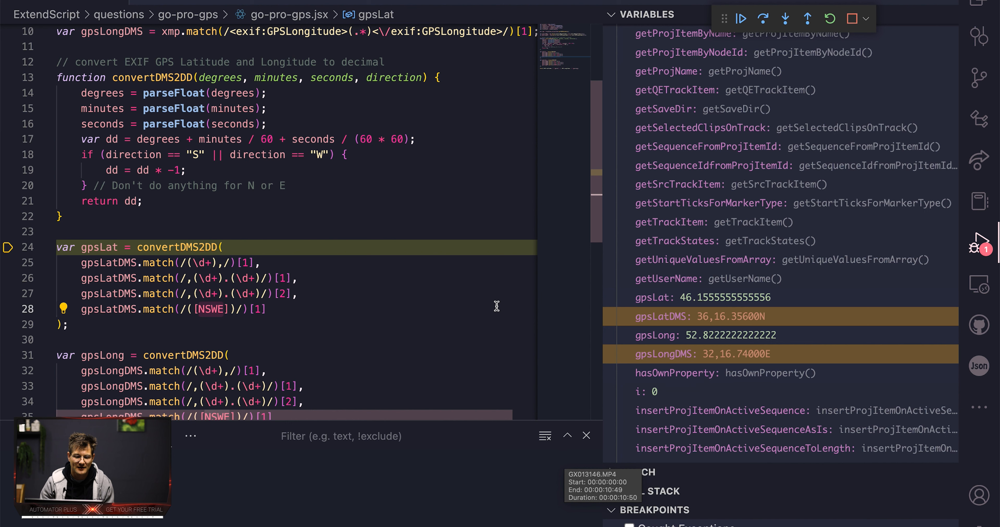
pyautogui.moveTo(443, 77)
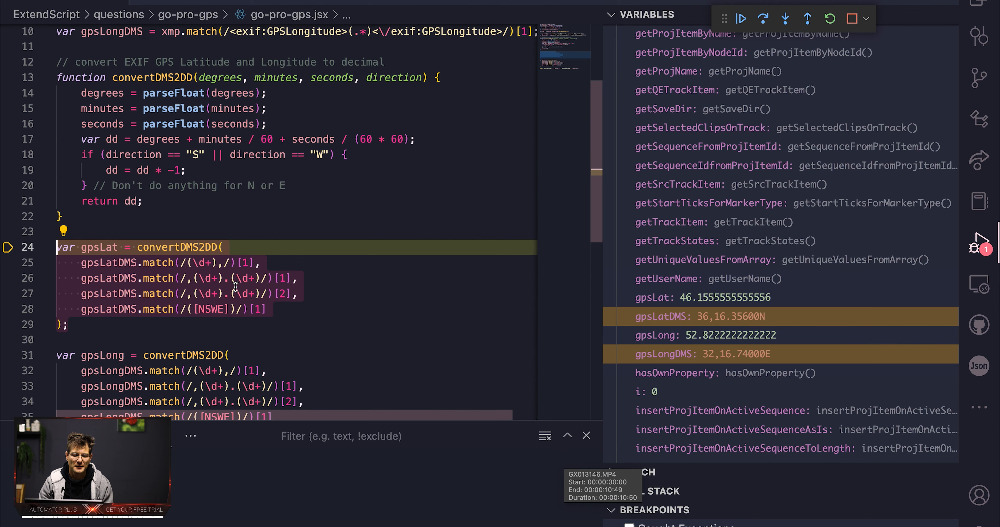
# - Select and copy latitude 46.1555555555556 and longitude 52.8222222222222 from the alert
pyautogui.scroll(-3)
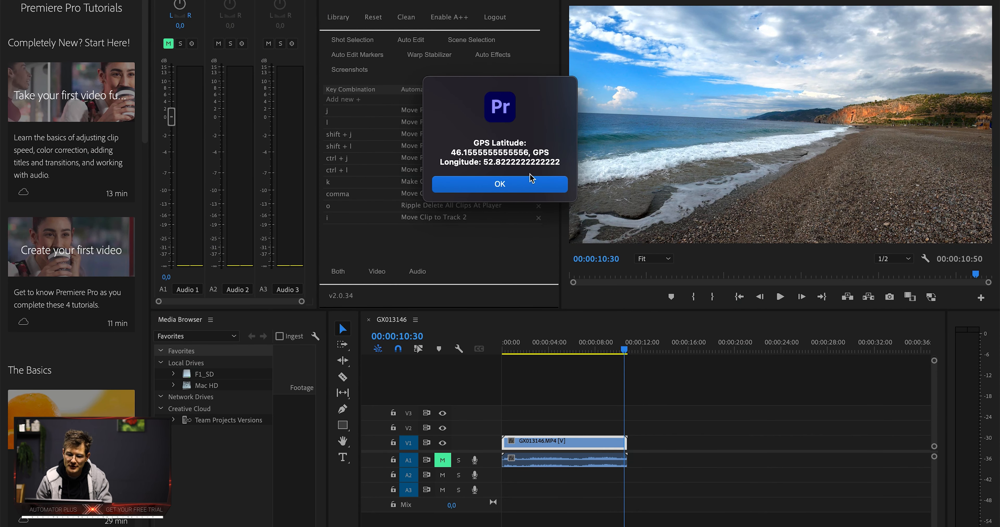
pyautogui.click(500, 184)
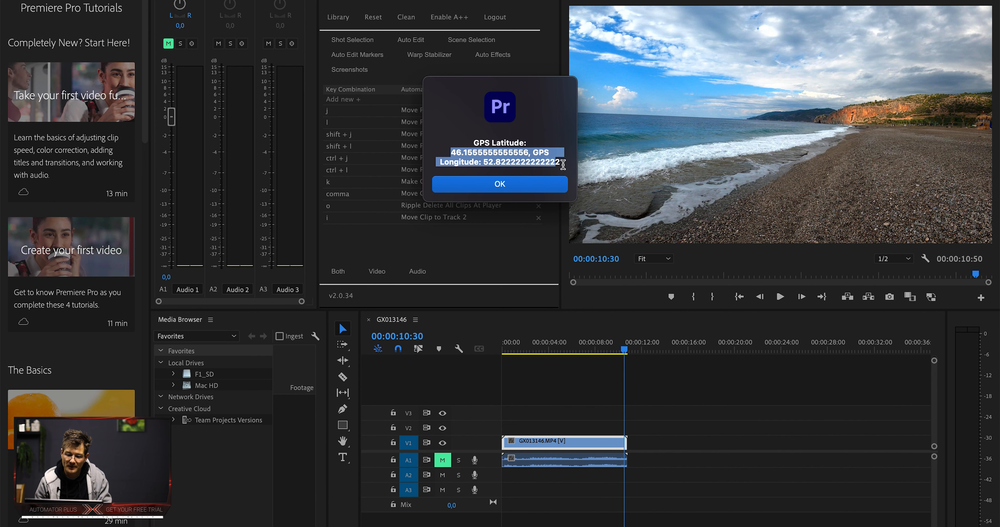
pyautogui.rightClick(500, 153)
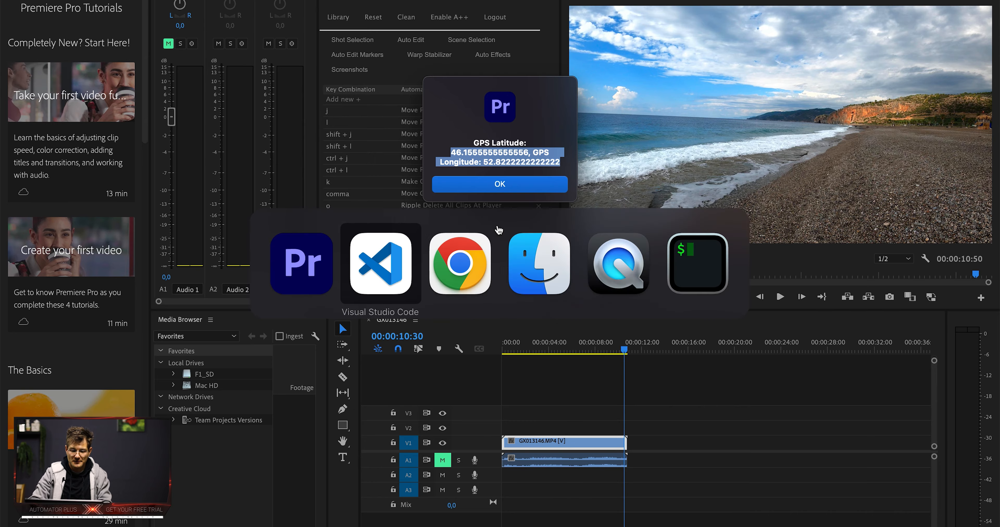
# - Locate 46.1555555555556, 52.8222222 in Google Maps, landing at 46°09'20.0"N 52°49'20.0"E in the Caspian Sea
pyautogui.click(459, 264)
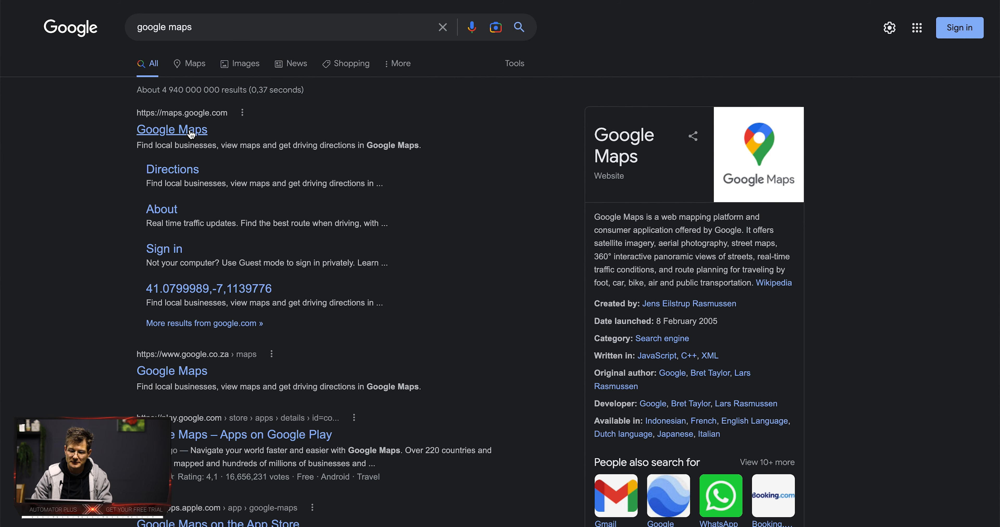
pyautogui.click(171, 130)
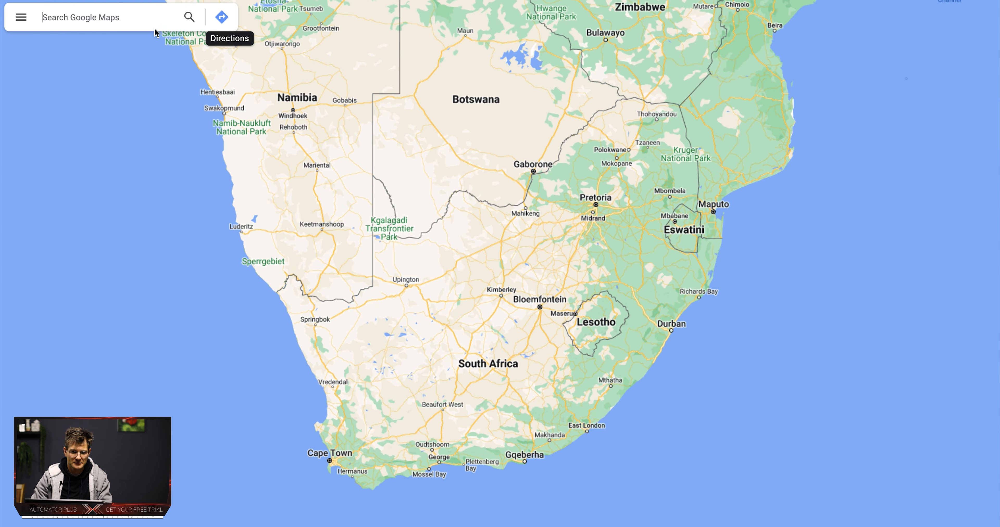
pyautogui.write('46.1555555555556, 52.8222222')
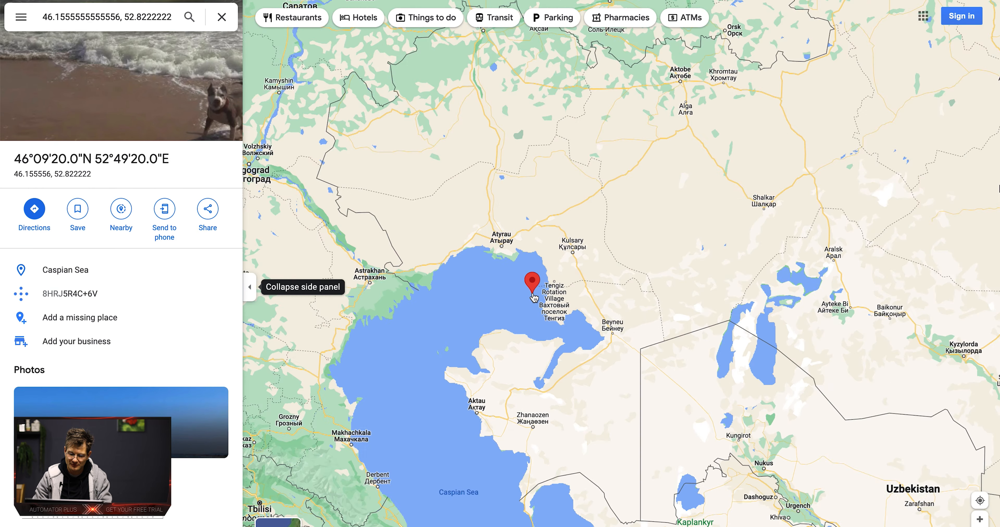
pyautogui.scroll(-3)
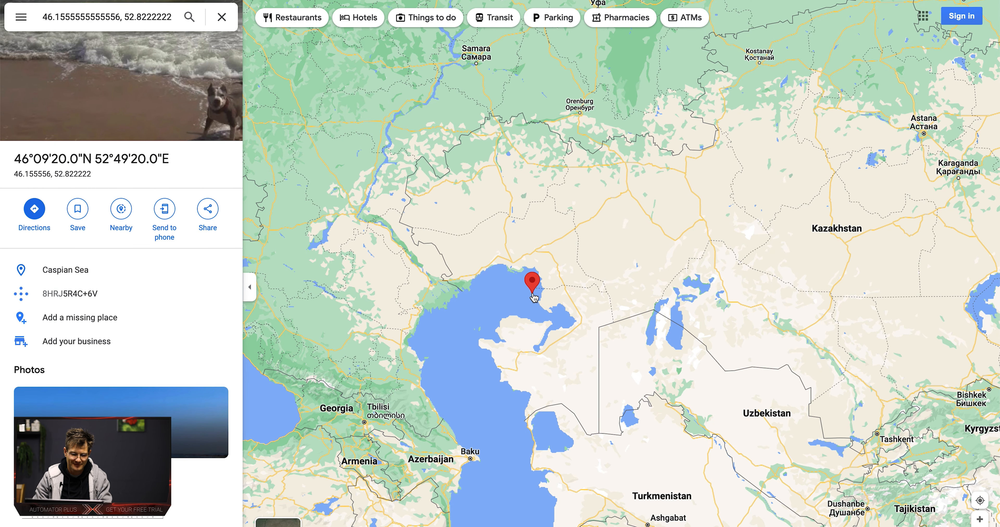
pyautogui.scroll(-3)
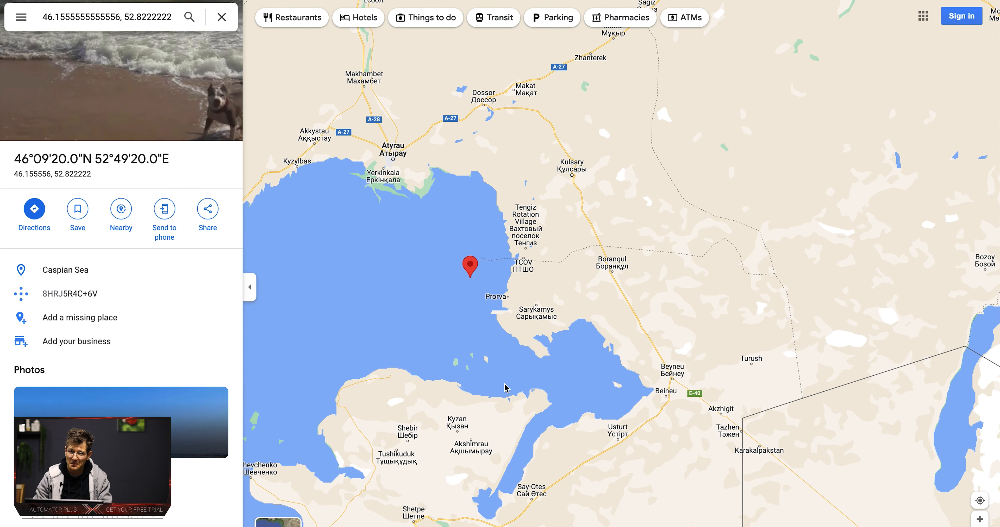
pyautogui.scroll(-3)
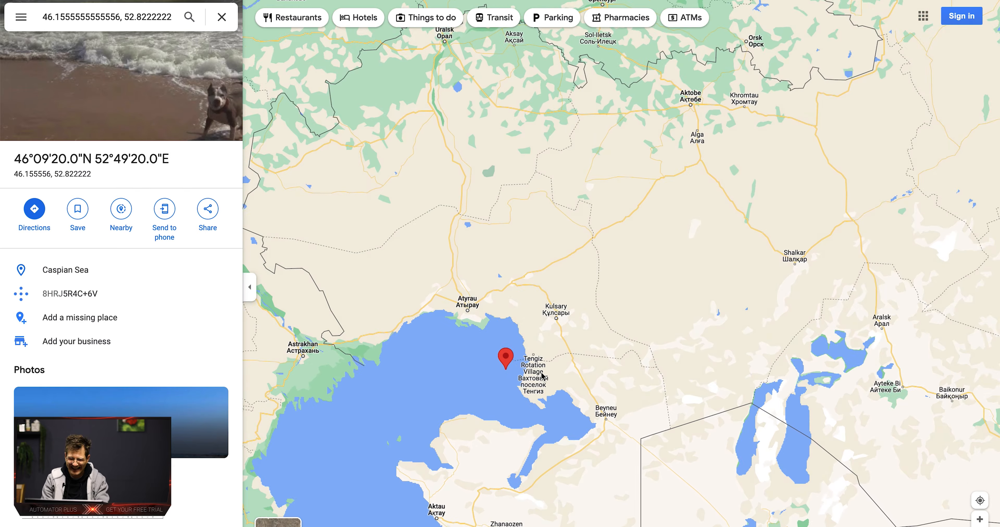
pyautogui.scroll(-3)
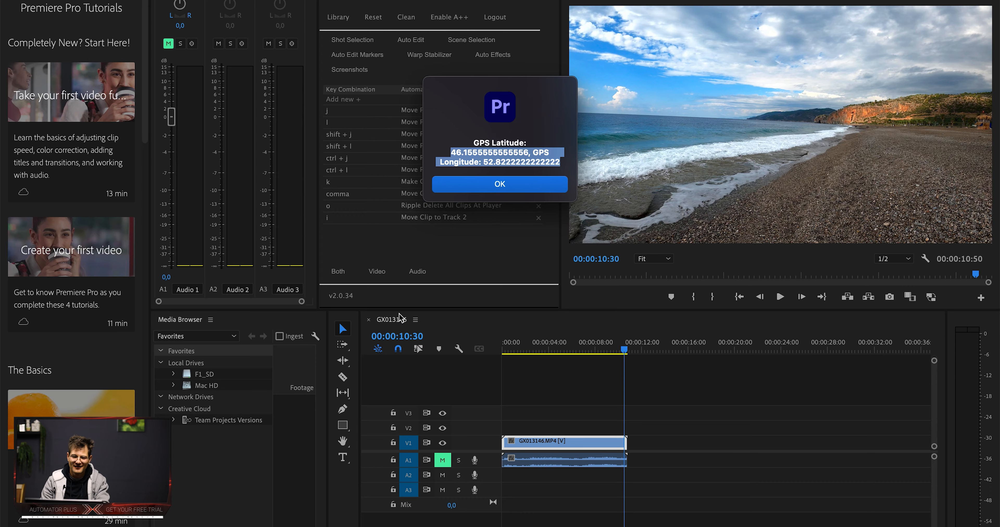
# - Dismiss the coordinate alert with OK and return to Google Maps
pyautogui.click(499, 184)
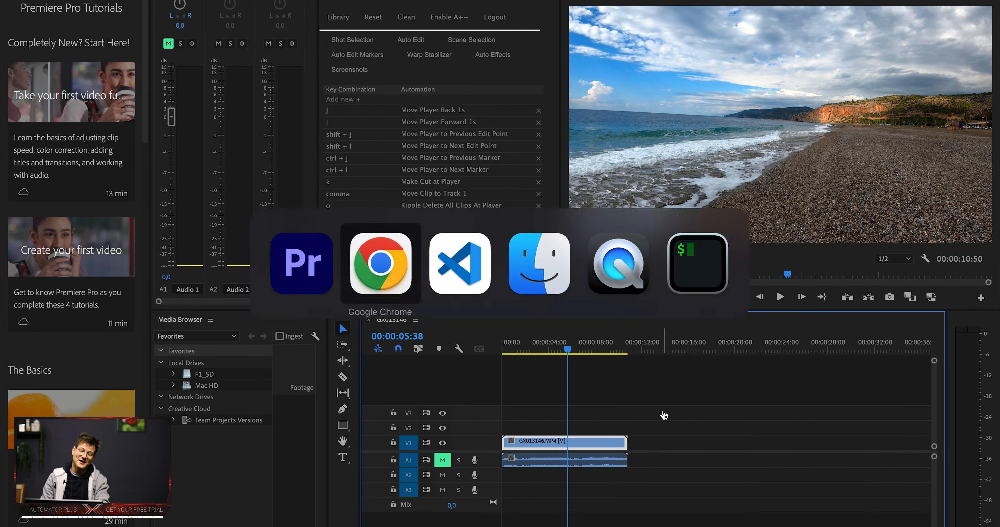
pyautogui.click(381, 264)
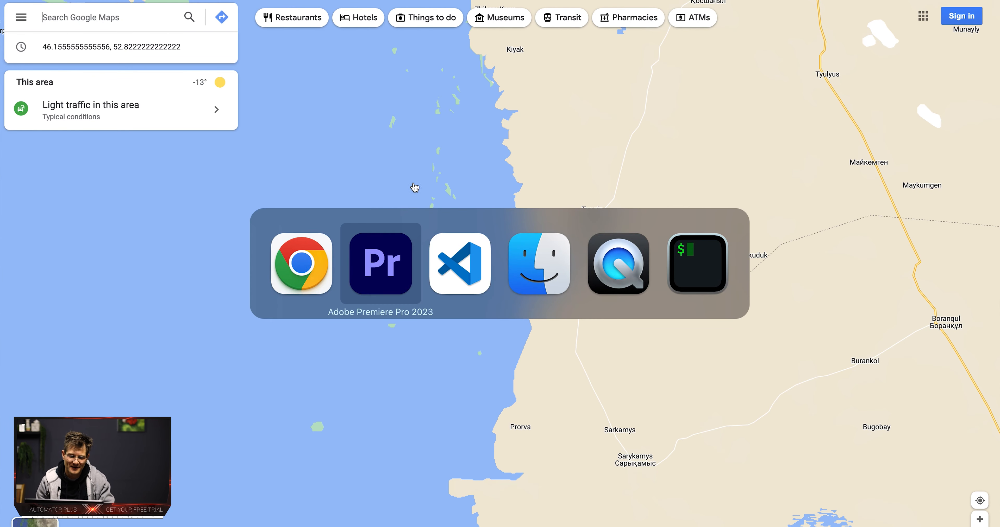
pyautogui.click(459, 263)
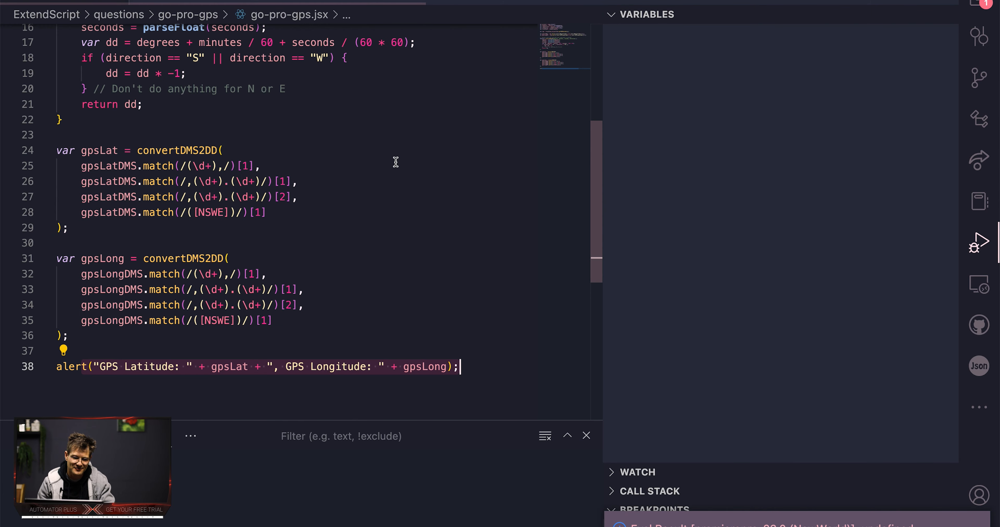
pyautogui.scroll(3)
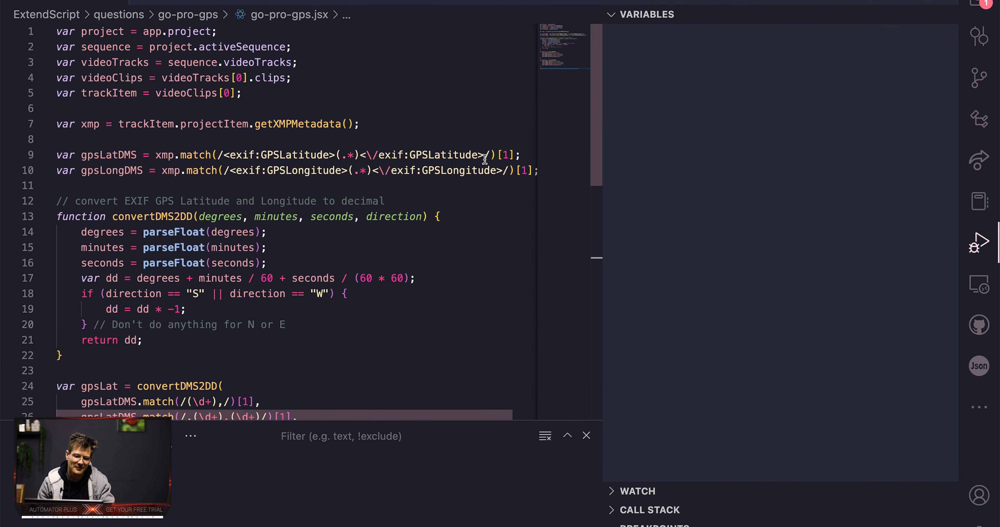
pyautogui.moveTo(258, 146)
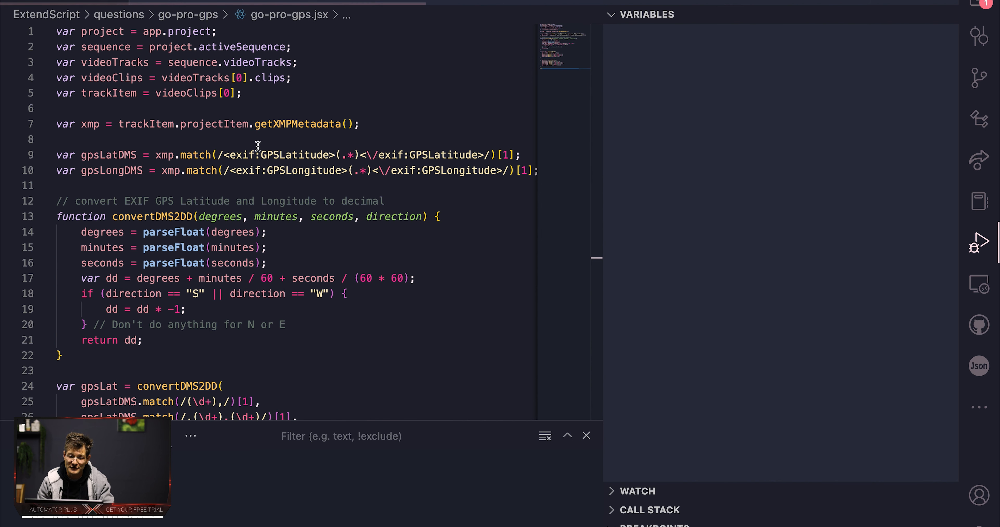
pyautogui.click(303, 124)
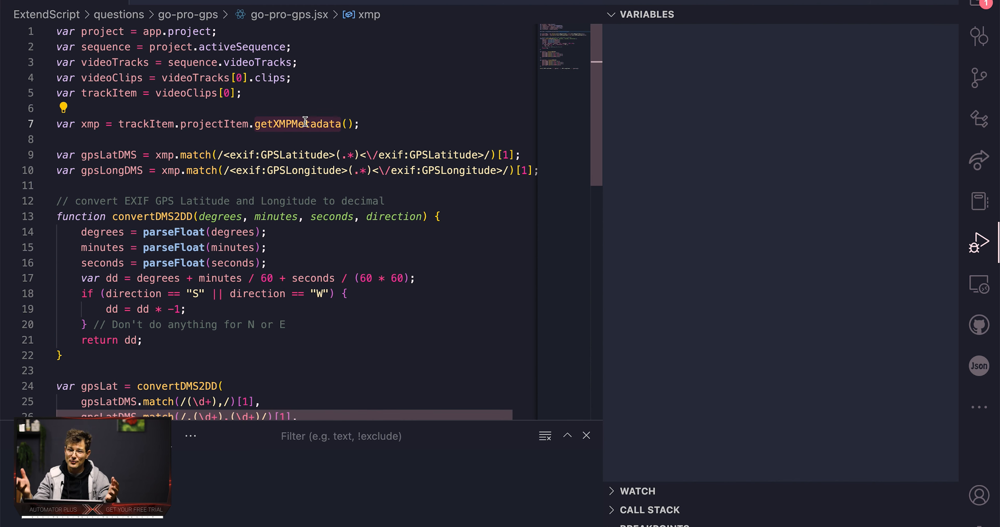